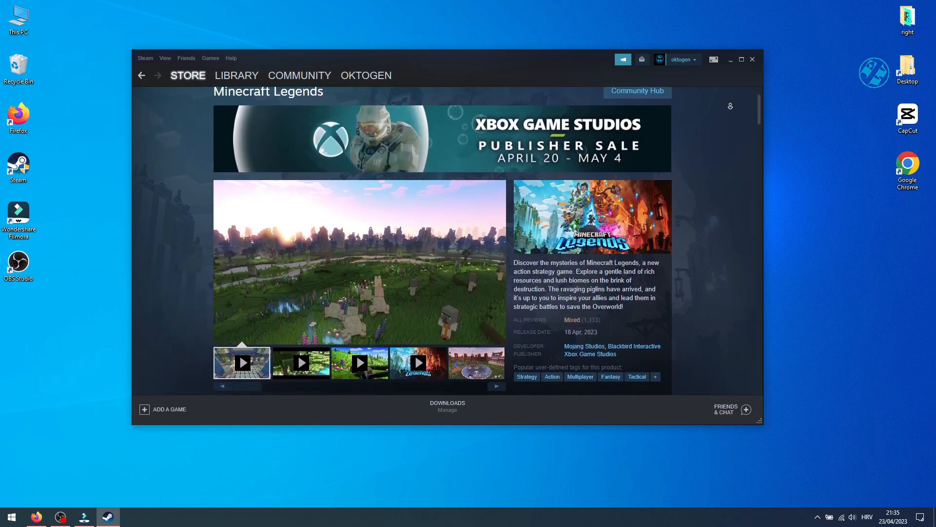
# - Scroll down through the Minecraft Legends store page in Steam
pyautogui.scroll(-3)
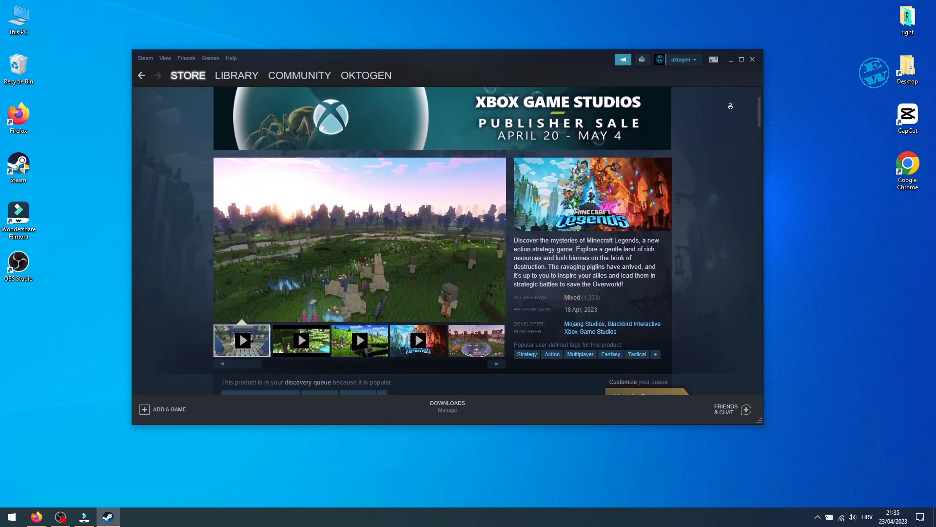
pyautogui.scroll(-3)
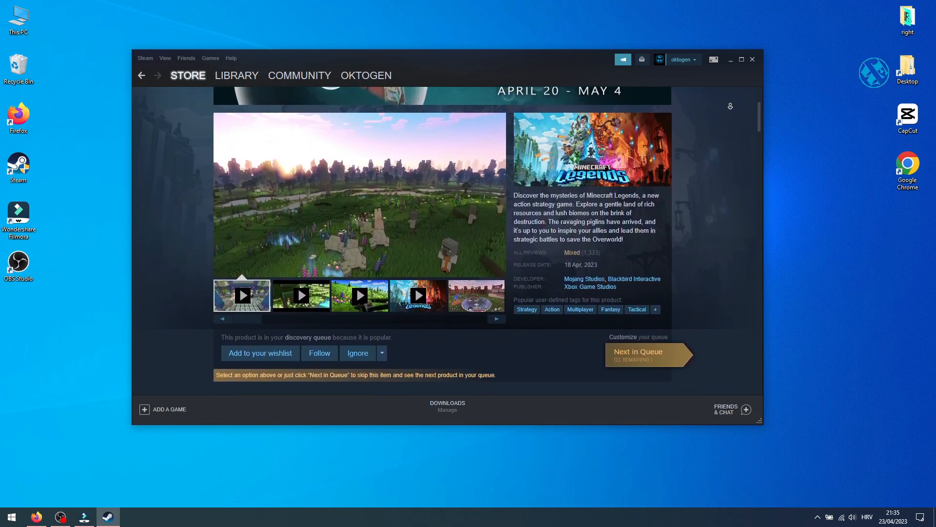
pyautogui.scroll(-3)
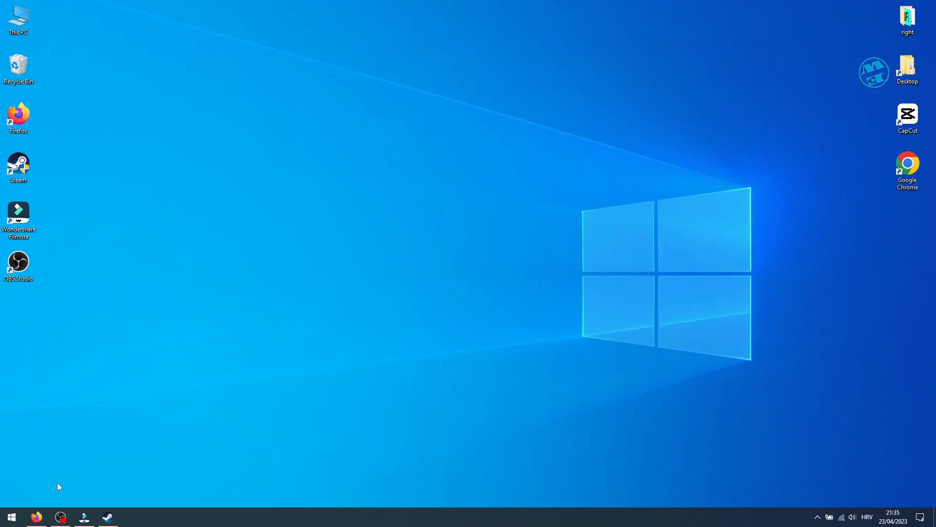
pyautogui.click(35, 516)
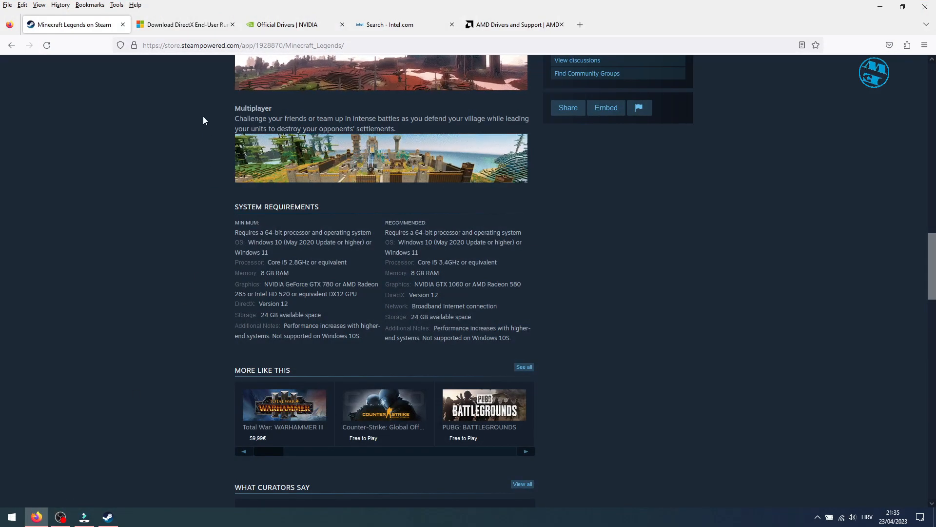
pyautogui.scroll(-3)
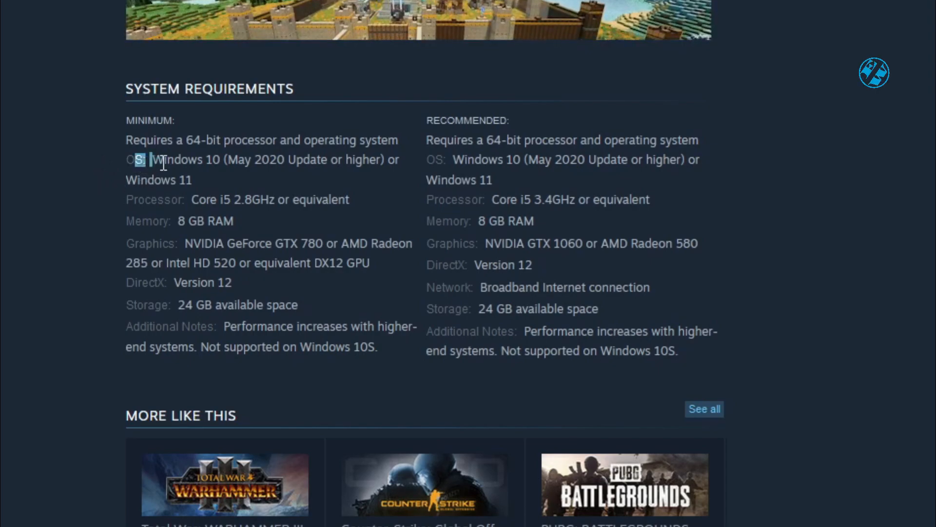
pyautogui.moveTo(140, 159); pyautogui.dragTo(300, 160)
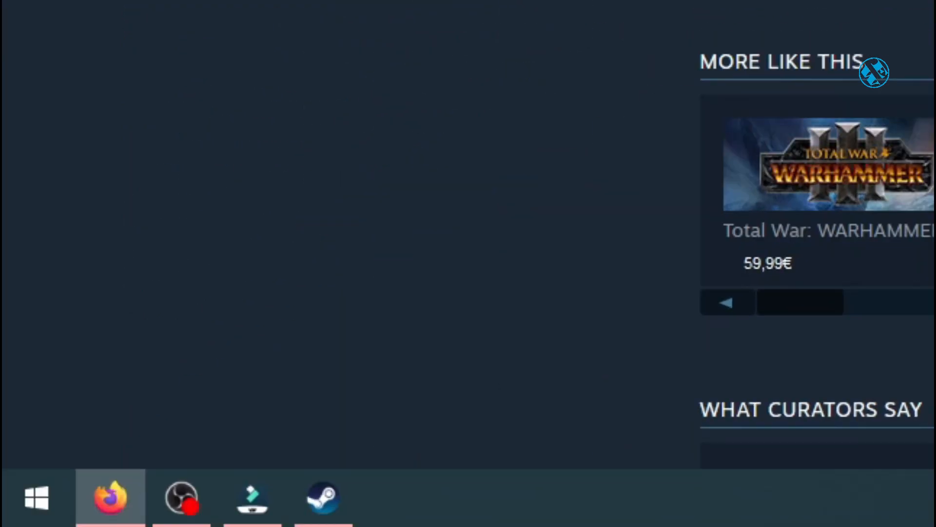
pyautogui.rightClick(36, 495)
pyautogui.write('winver')
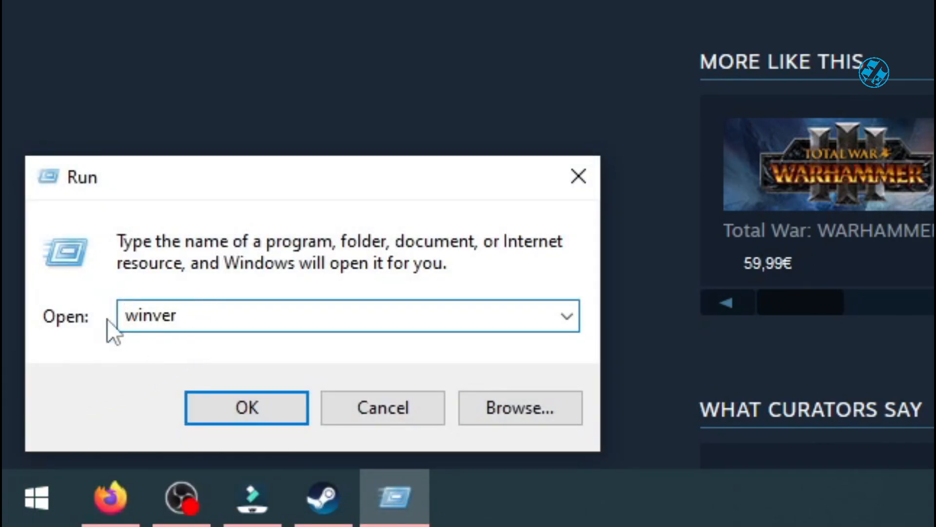
pyautogui.click(245, 407)
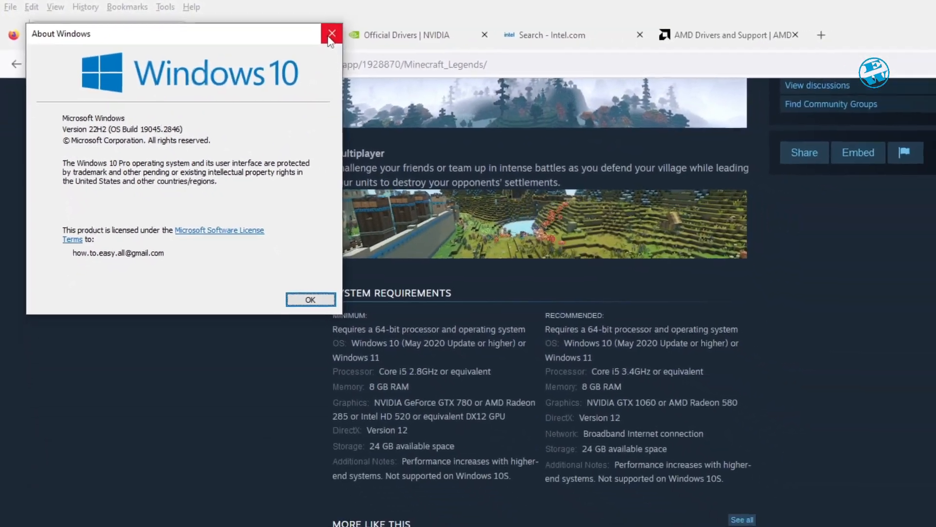
pyautogui.click(332, 34)
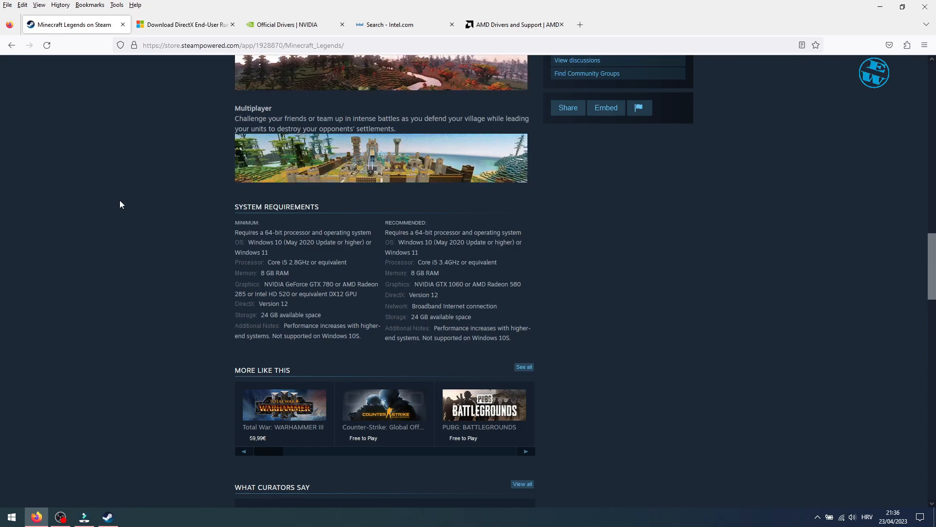
pyautogui.click(10, 517)
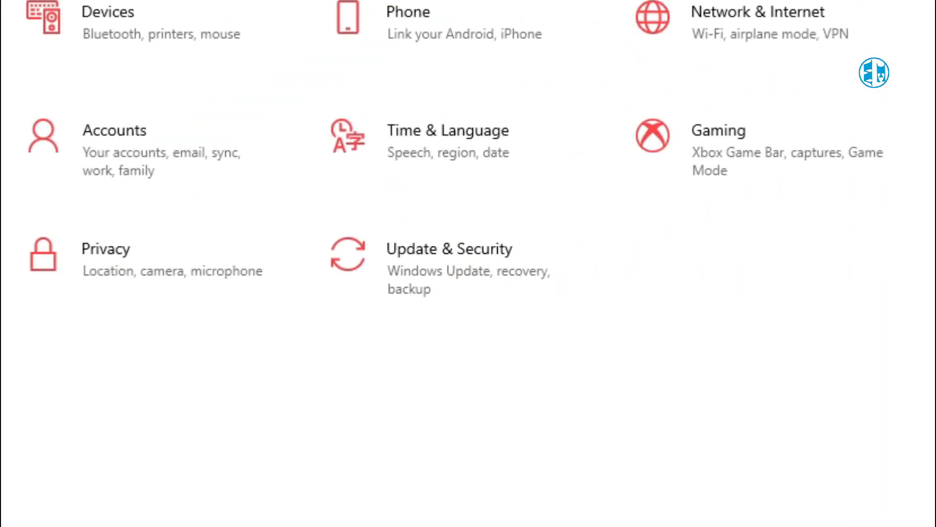
pyautogui.click(449, 249)
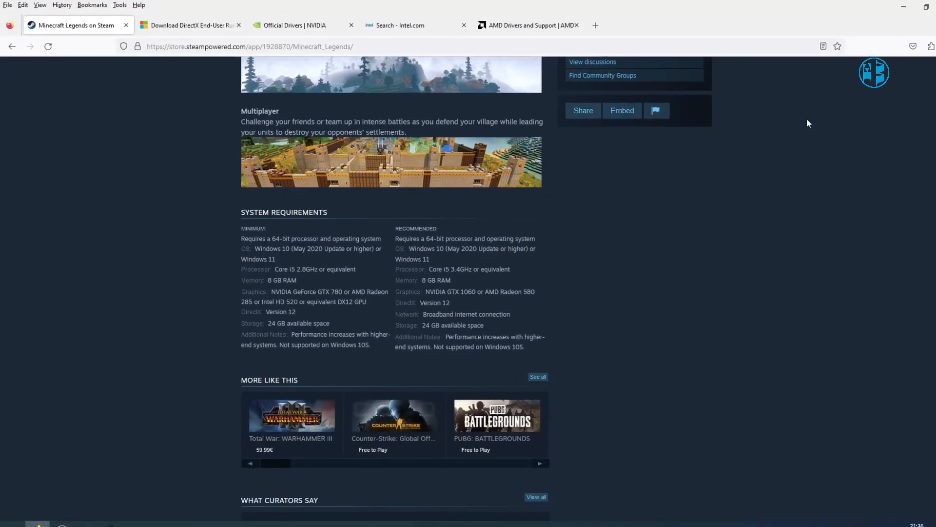
pyautogui.scroll(-3)
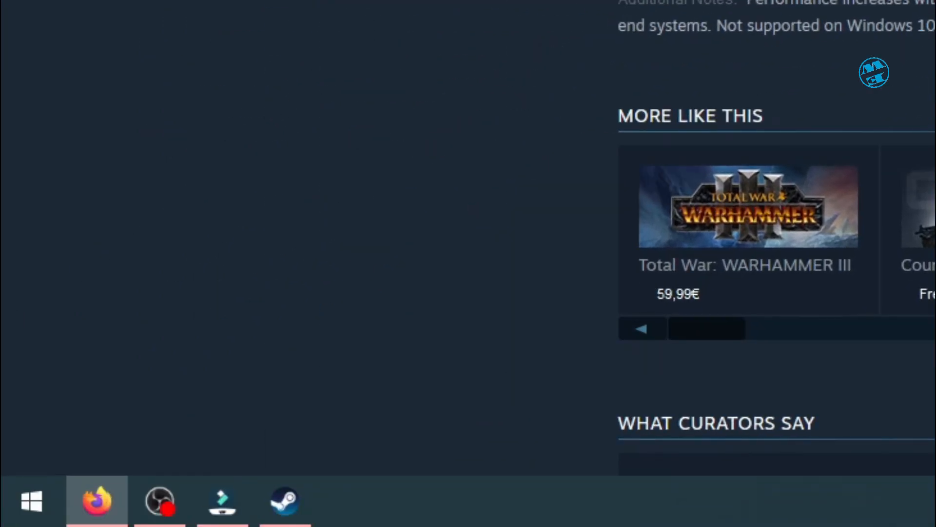
pyautogui.write('winver')
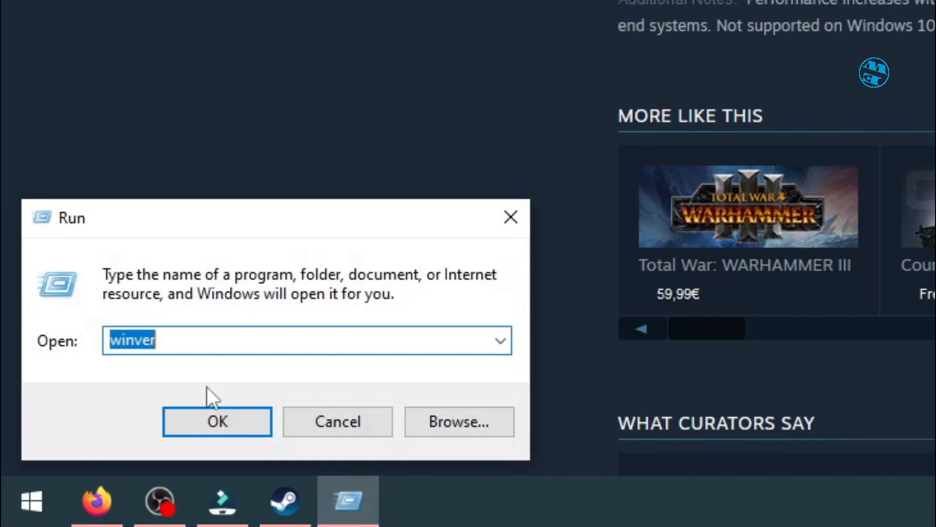
pyautogui.click(500, 341)
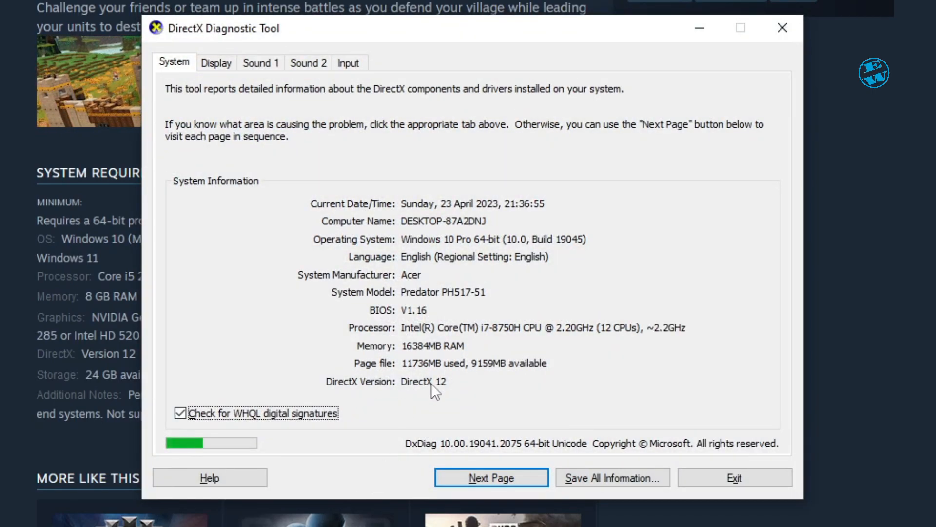
pyautogui.moveTo(445, 391)
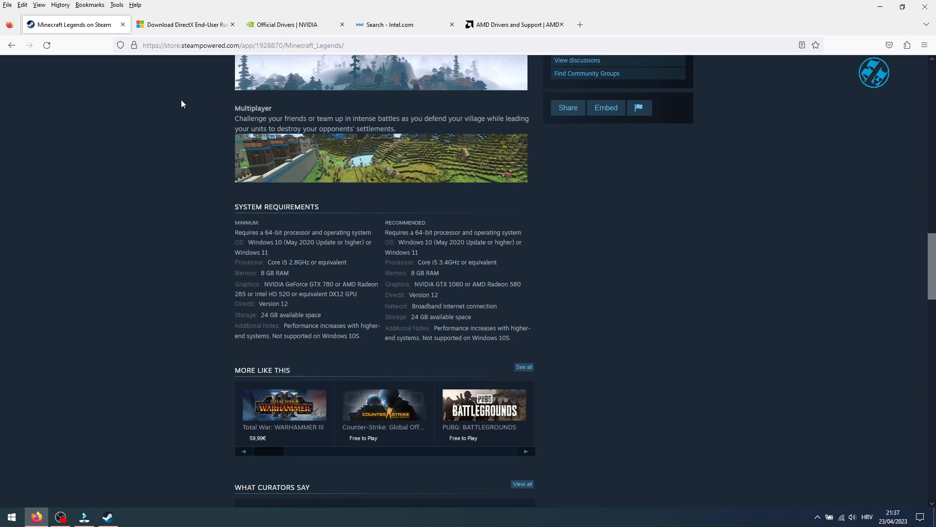
# - Review the DirectX, AMD and Intel driver pages in Firefox, then hide the browser
pyautogui.click(184, 24)
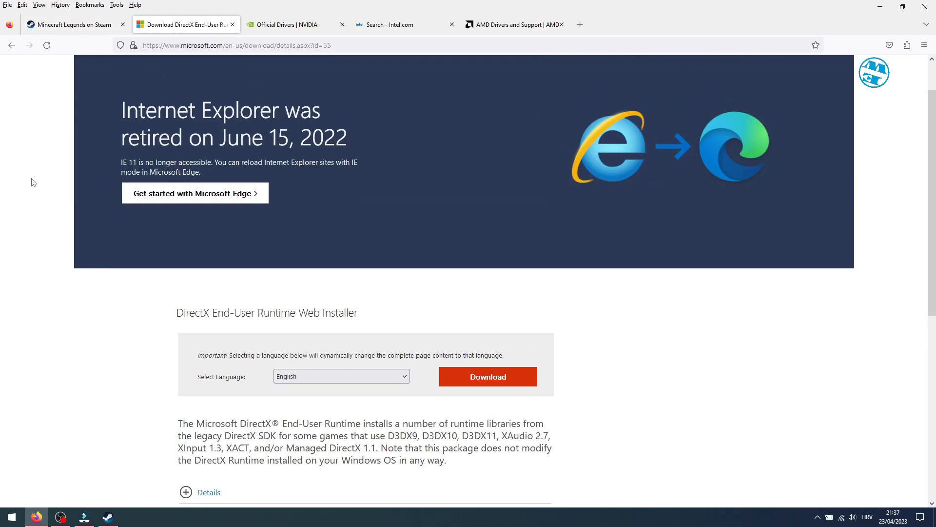
pyautogui.moveTo(487, 376)
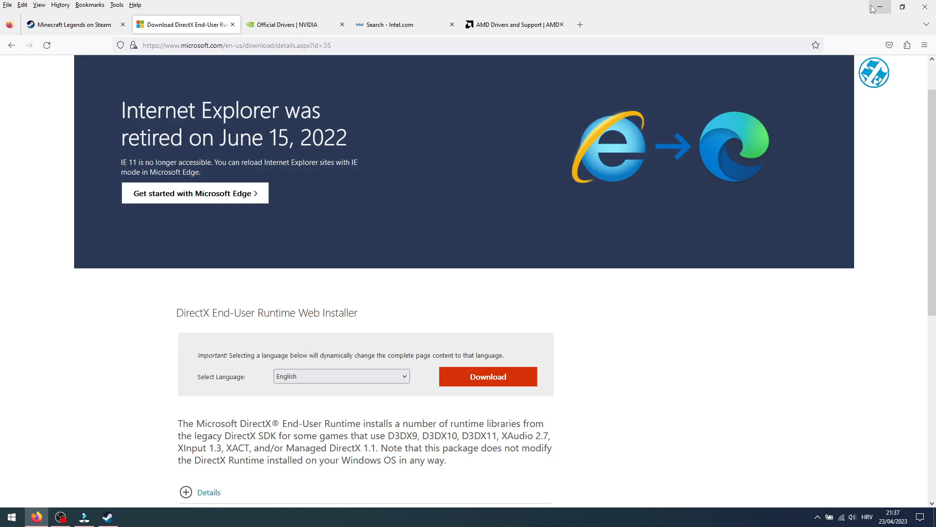
pyautogui.click(878, 6)
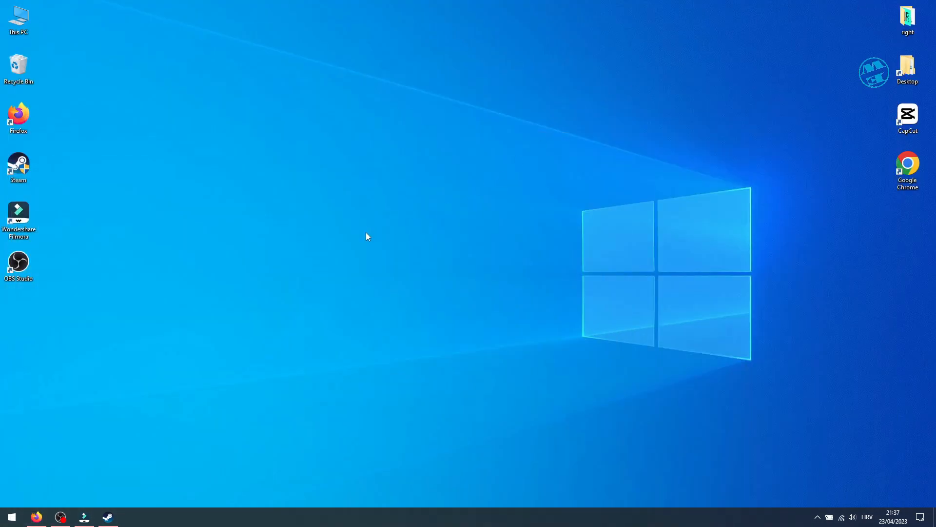
pyautogui.moveTo(42, 511)
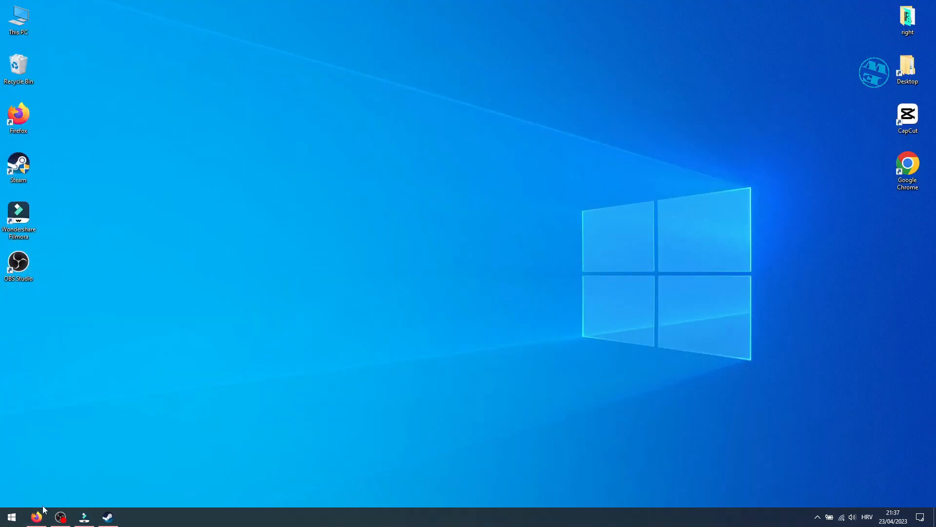
pyautogui.click(36, 516)
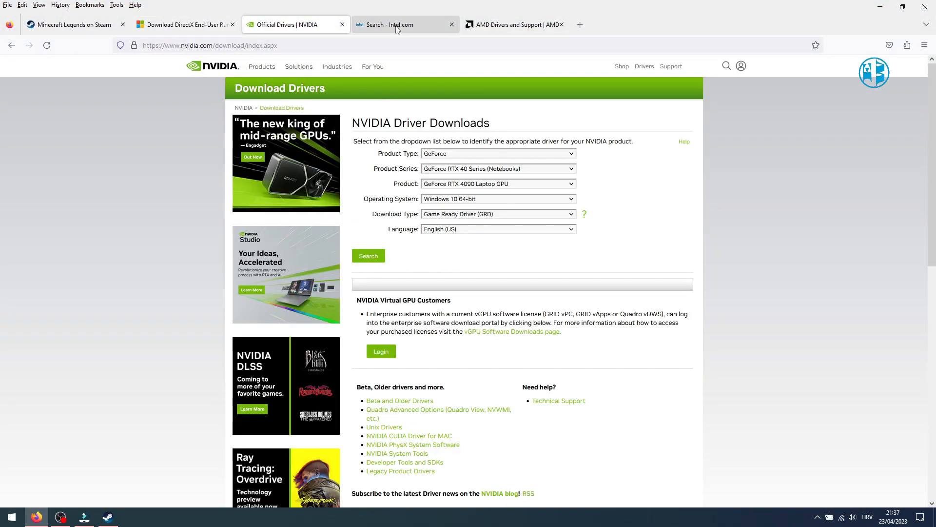
pyautogui.click(512, 24)
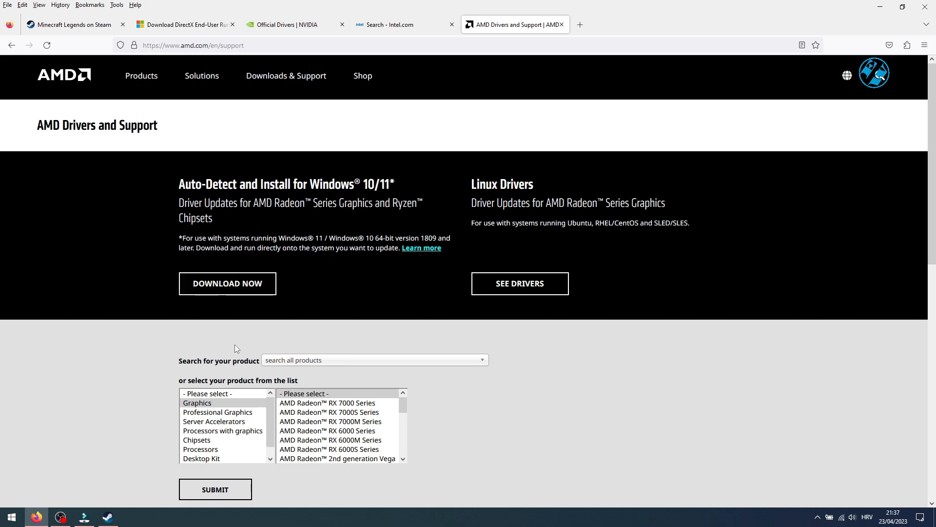
pyautogui.click(397, 24)
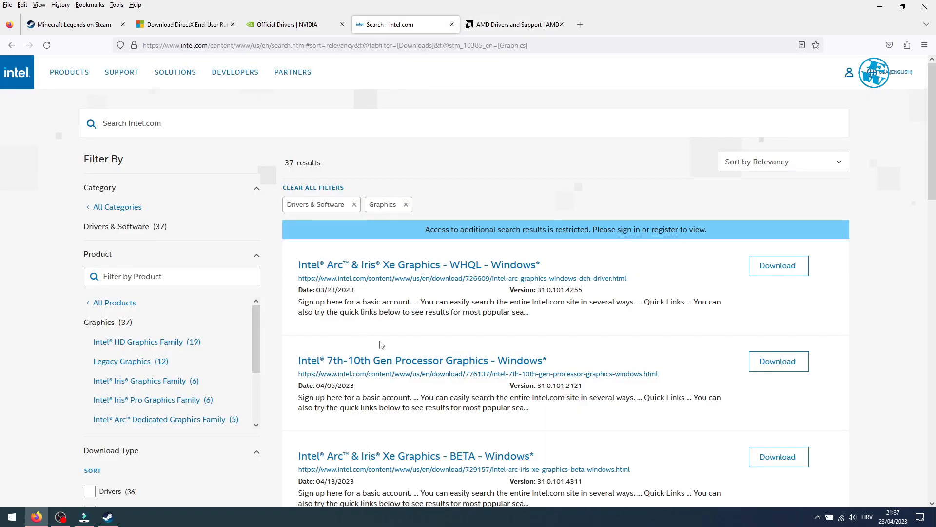
pyautogui.click(281, 24)
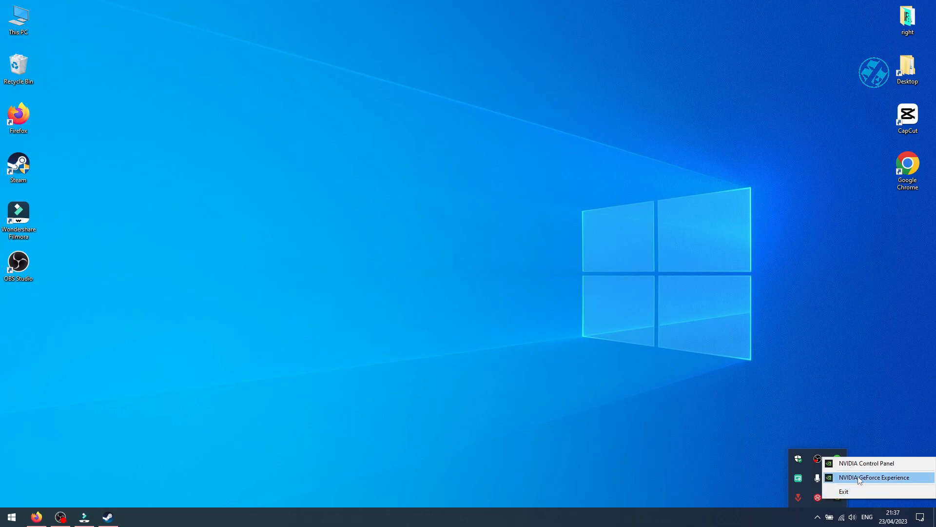
pyautogui.click(875, 476)
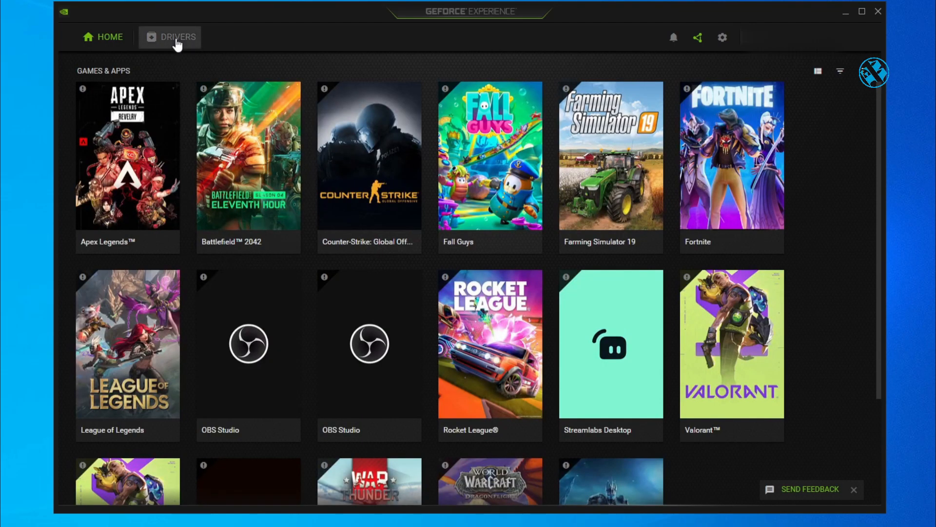
pyautogui.click(178, 36)
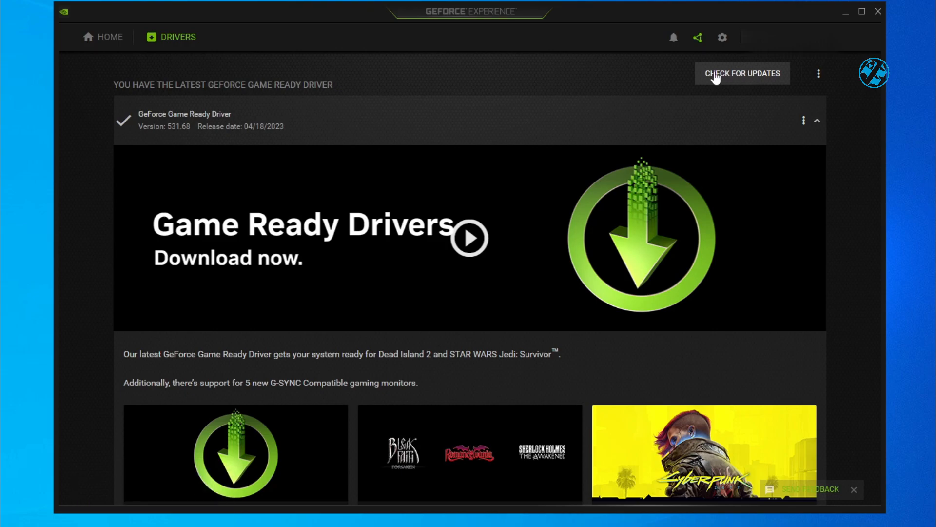
pyautogui.click(742, 73)
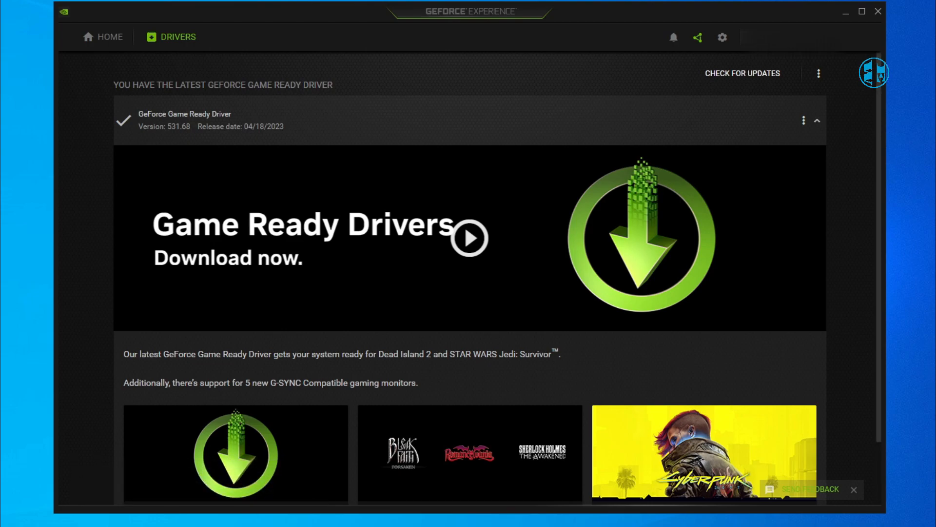
pyautogui.moveTo(510, 67)
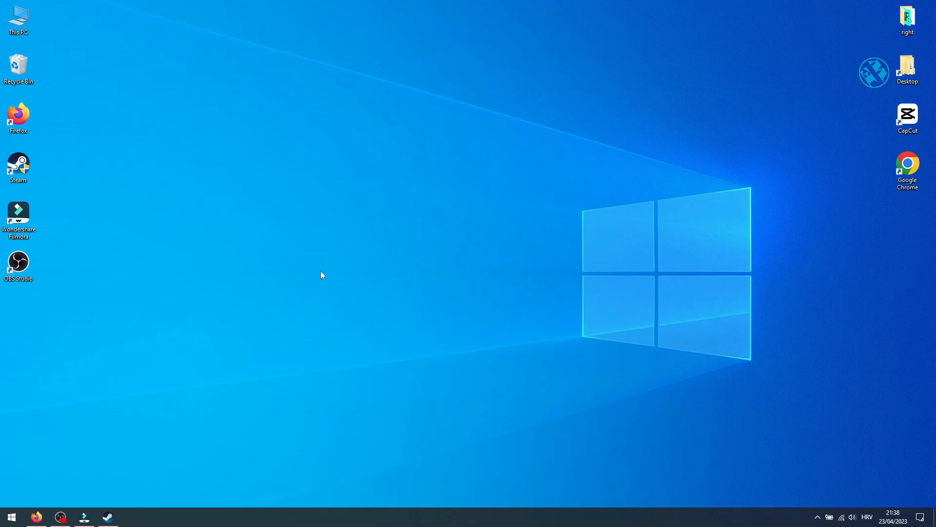
pyautogui.moveTo(53, 168)
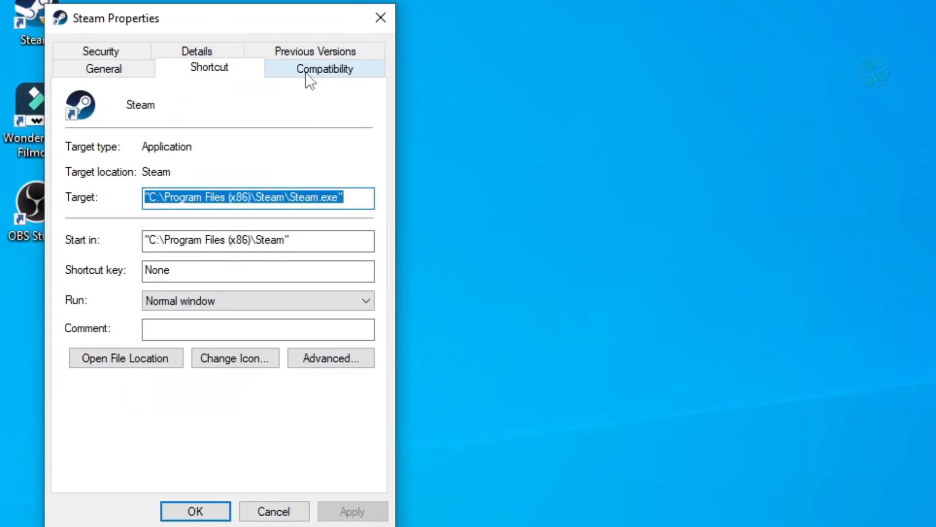
# - Keep 'Run this program as an administrator' checked in Steam's Compatibility settings and save
pyautogui.click(325, 69)
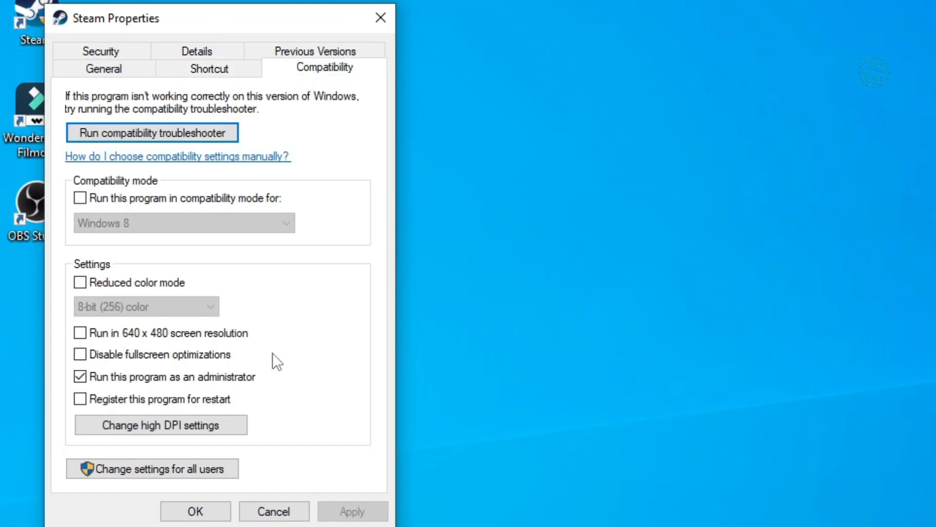
pyautogui.click(79, 376)
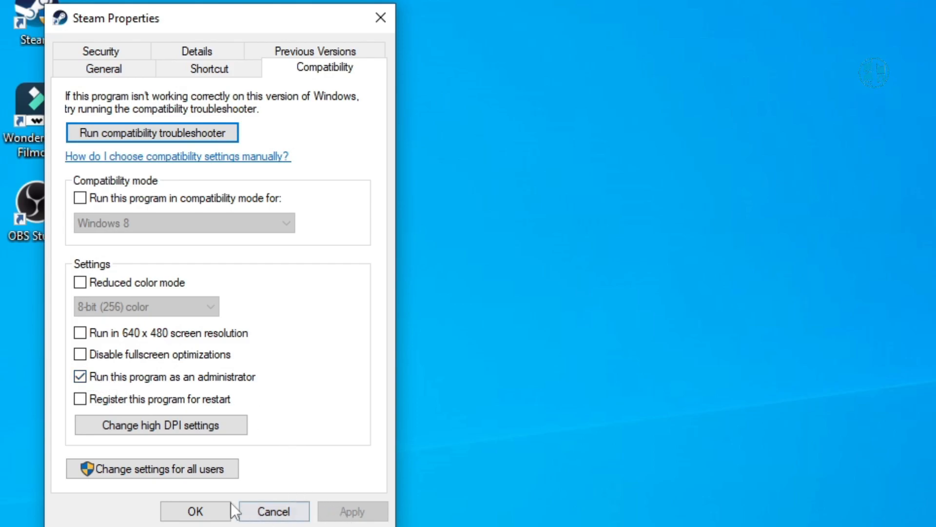
pyautogui.click(195, 511)
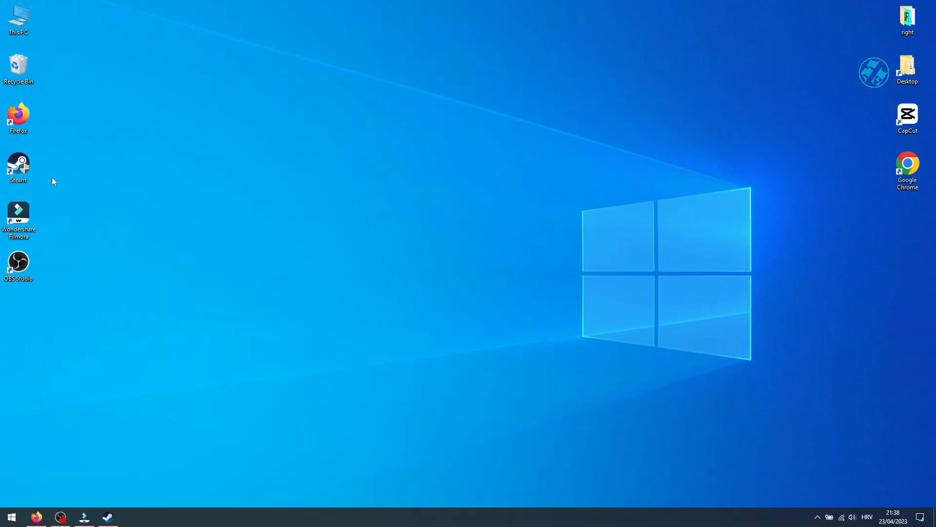
pyautogui.moveTo(220, 209)
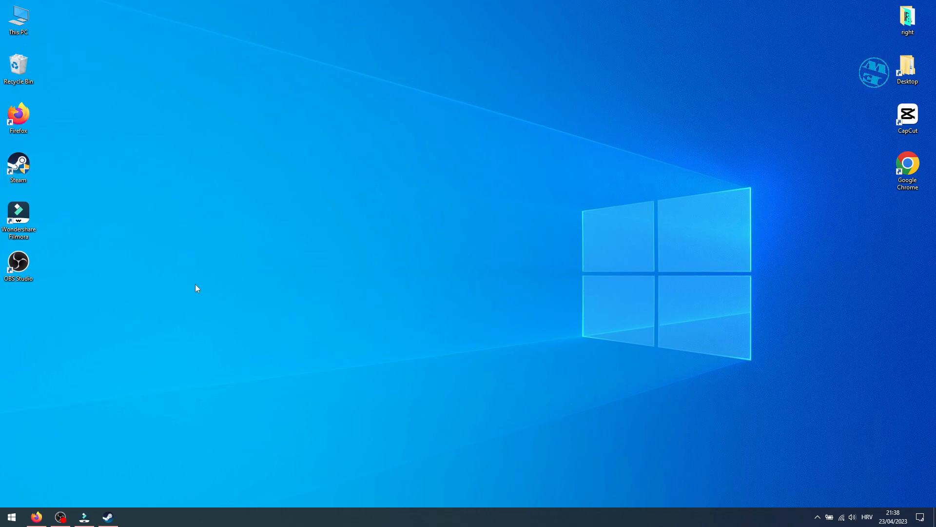
# - Select Apex Legends in the Steam Library and bring up its context menu
pyautogui.click(107, 516)
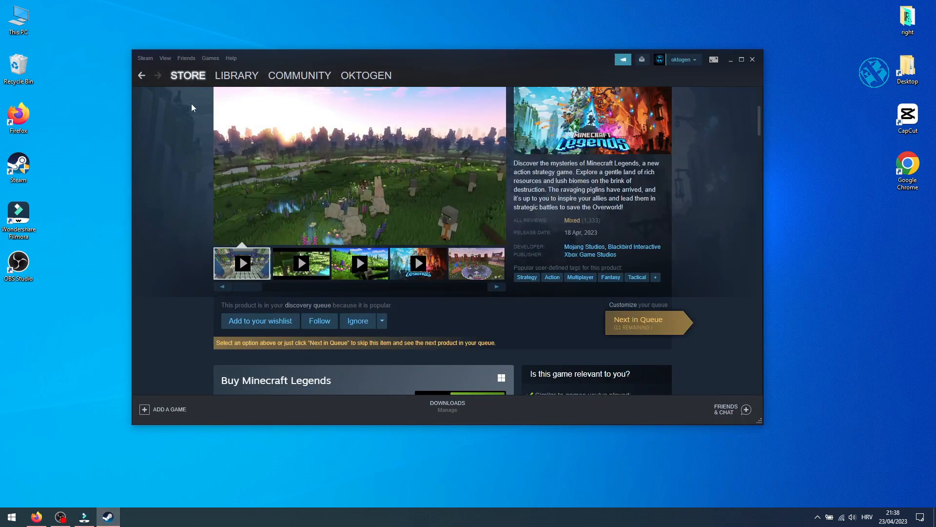
pyautogui.click(236, 75)
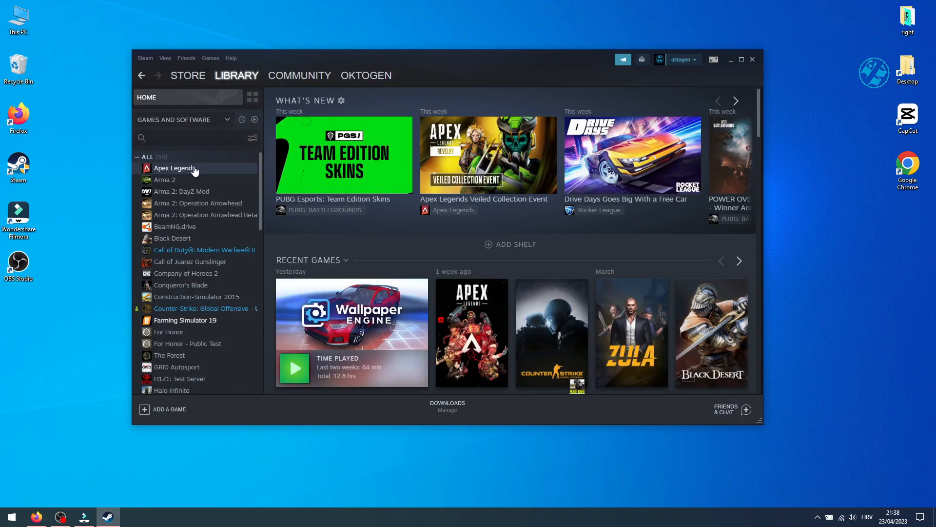
pyautogui.click(174, 168)
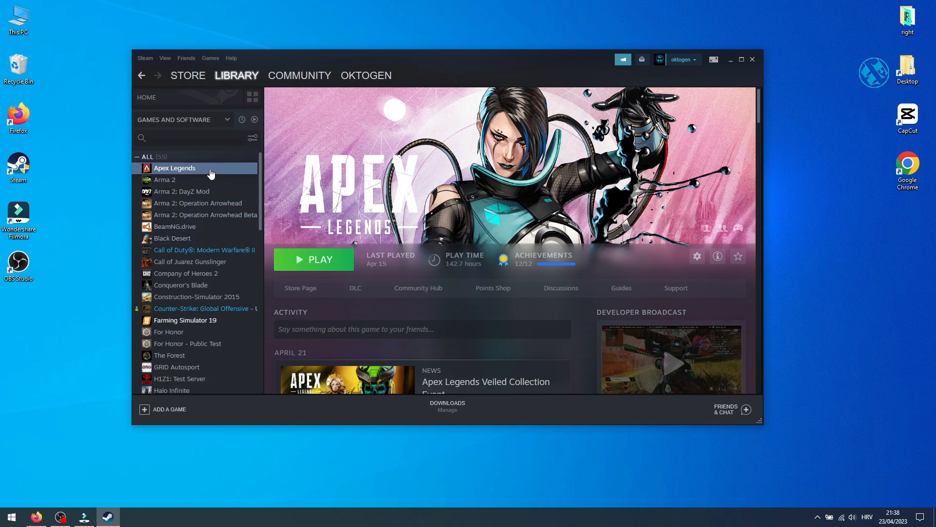
pyautogui.moveTo(227, 178)
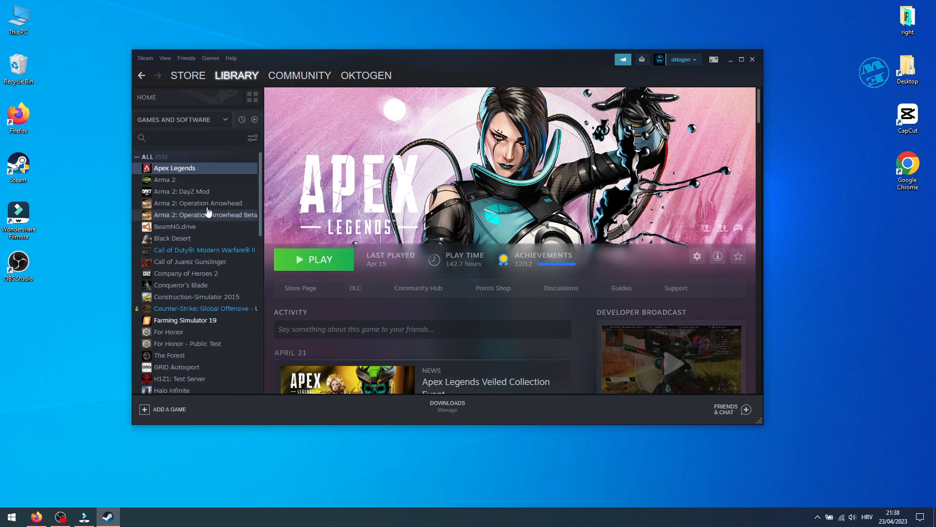
pyautogui.moveTo(170, 190)
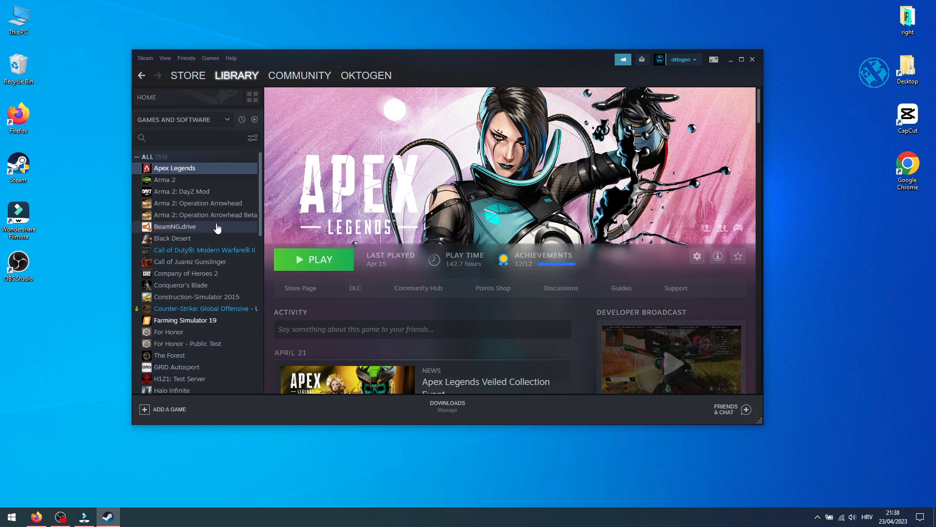
pyautogui.moveTo(206, 214)
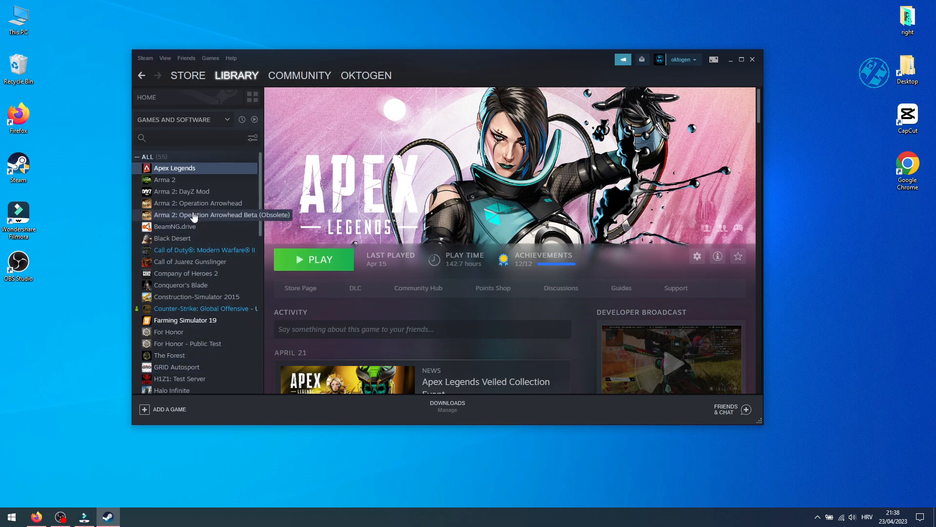
pyautogui.scroll(-3)
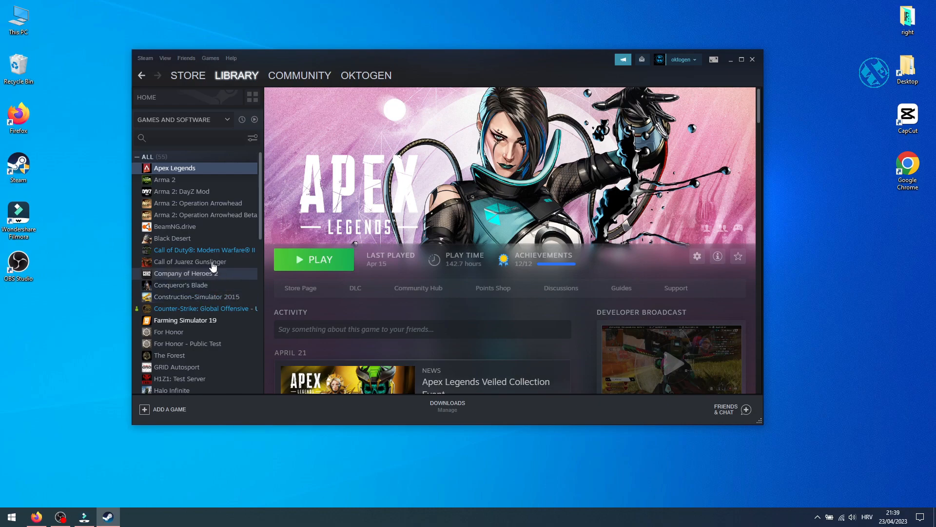
pyautogui.moveTo(209, 261)
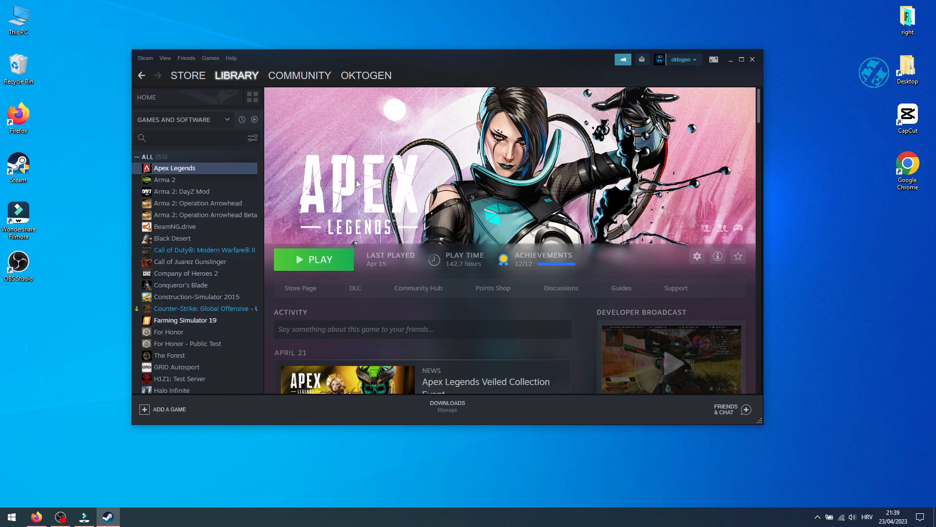
pyautogui.moveTo(398, 207)
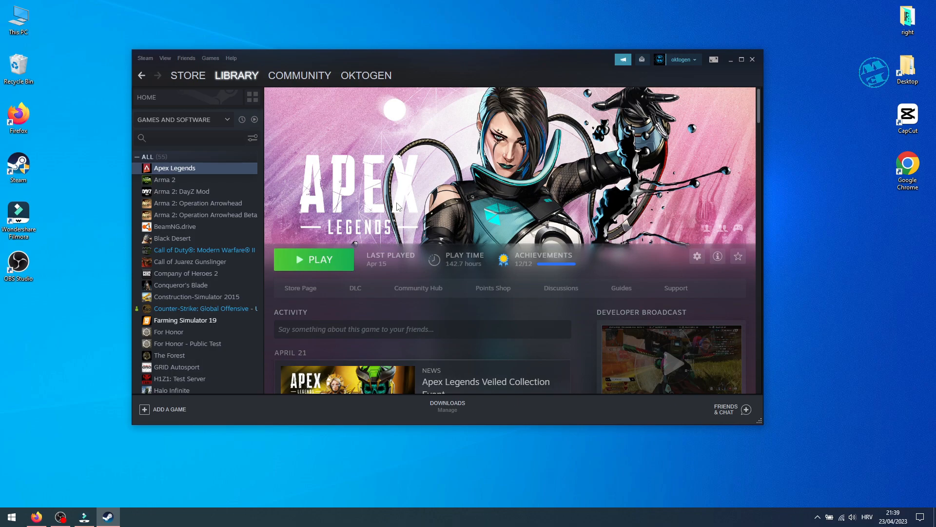
pyautogui.moveTo(370, 245)
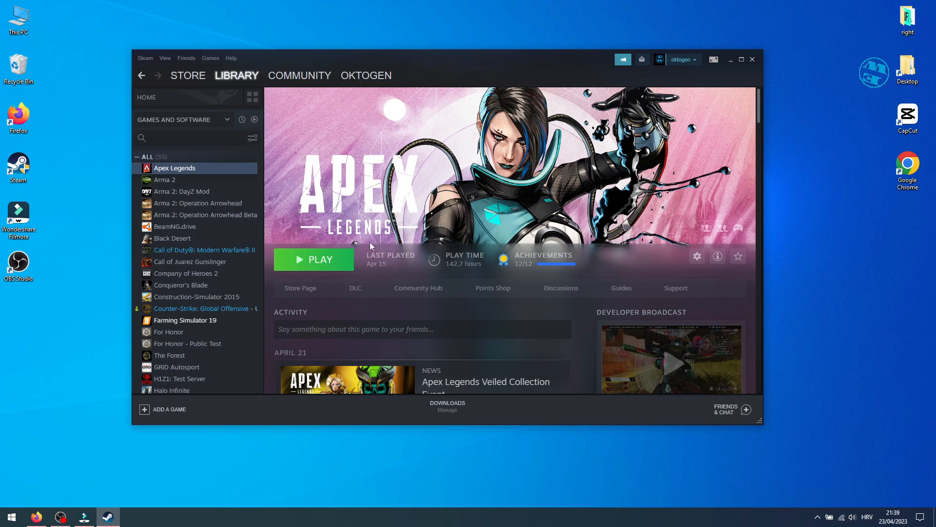
pyautogui.moveTo(376, 191)
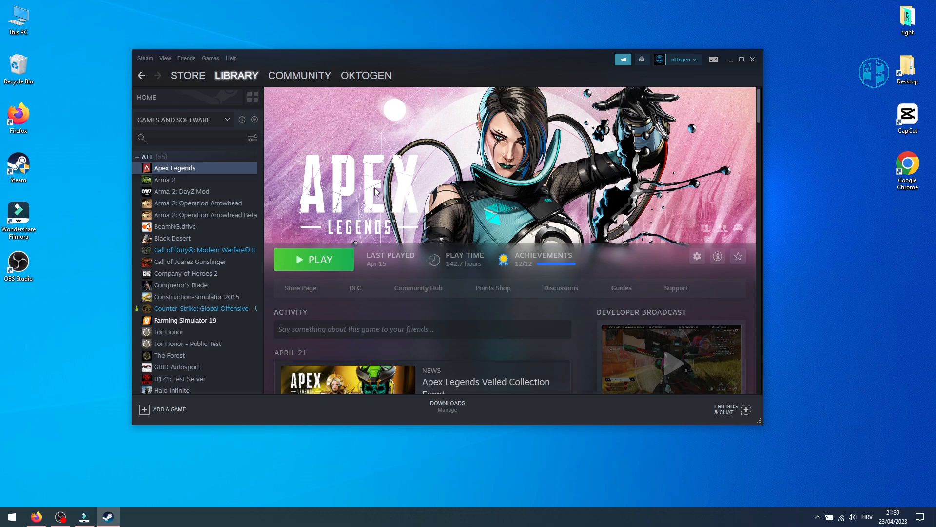
pyautogui.moveTo(325, 259)
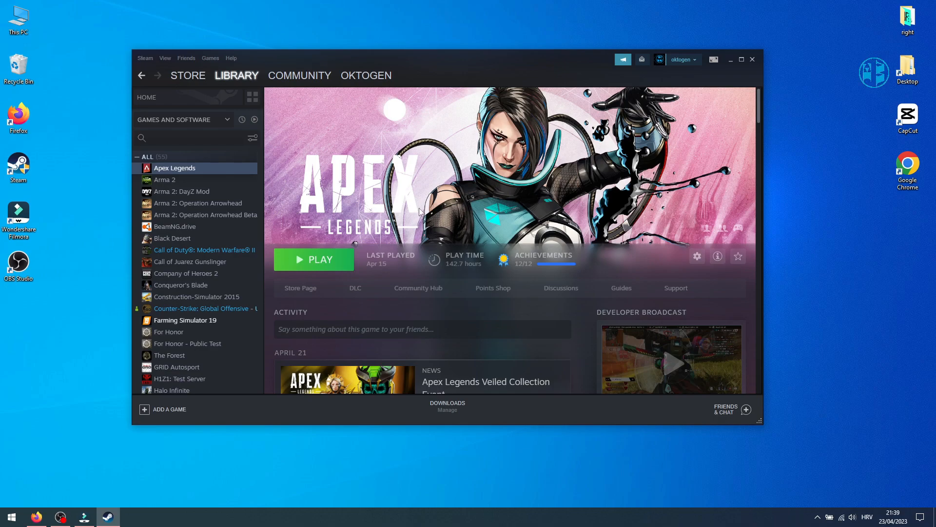
pyautogui.moveTo(332, 221)
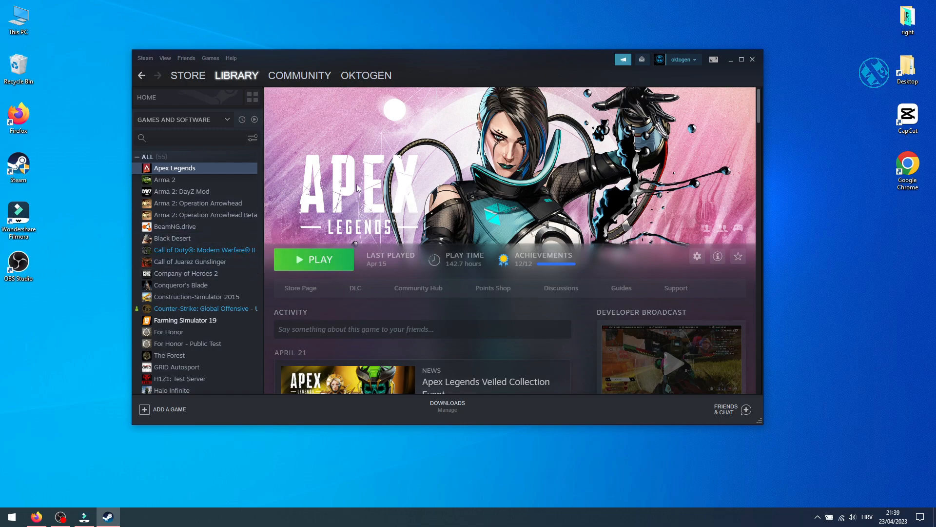
pyautogui.moveTo(234, 223)
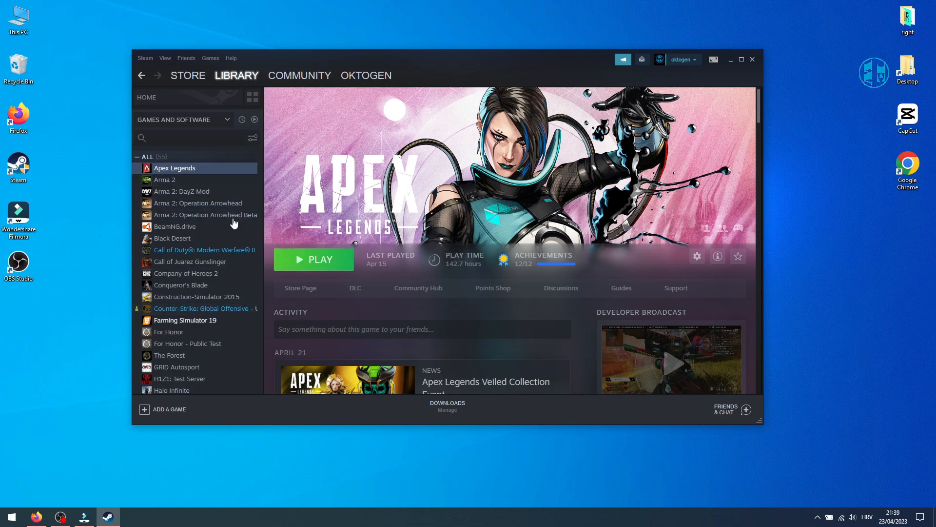
pyautogui.moveTo(172, 173)
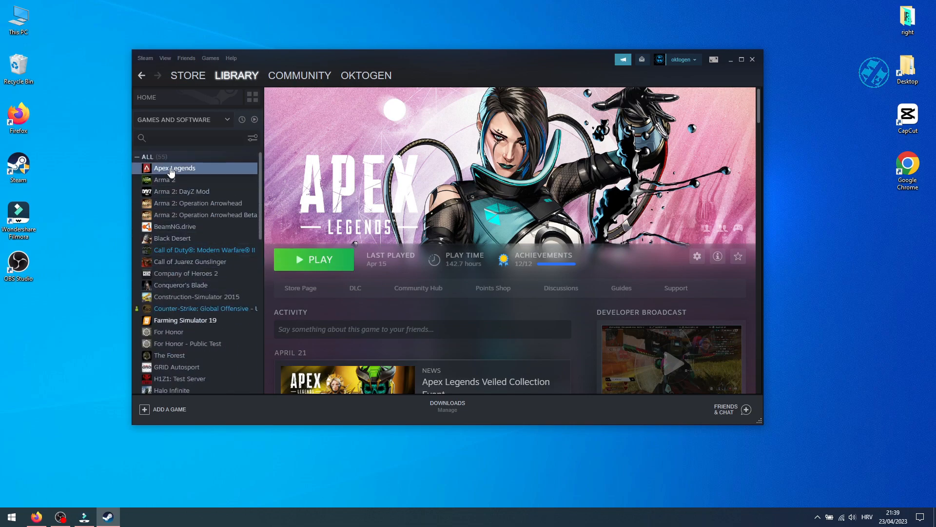
pyautogui.moveTo(197, 180)
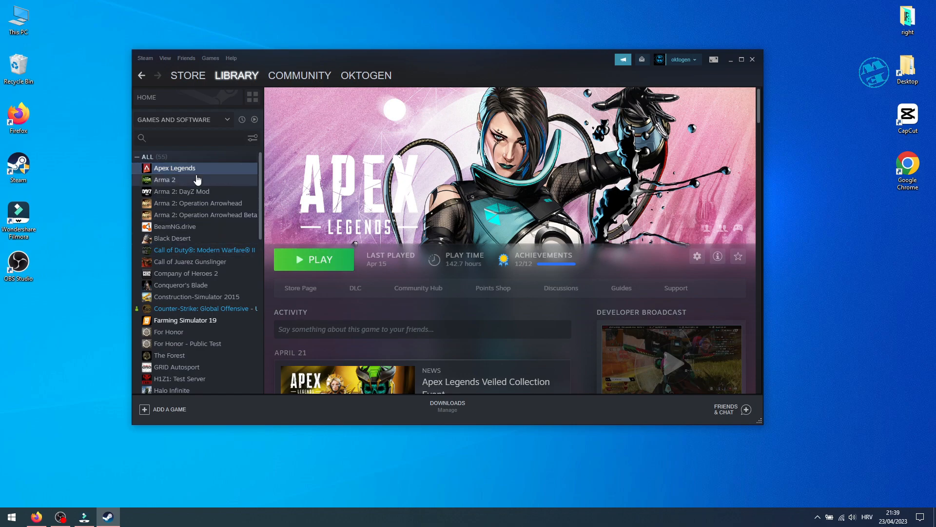
pyautogui.rightClick(173, 168)
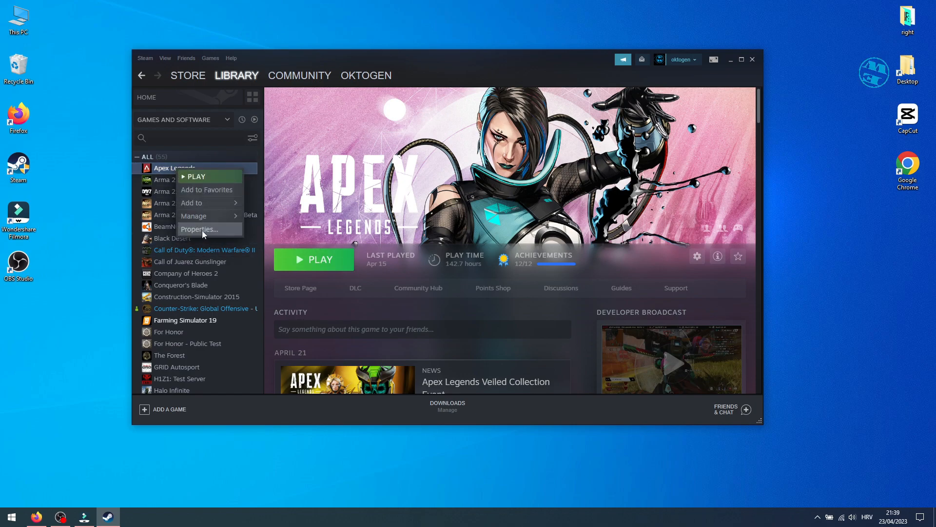
# - Open Apex Legends Properties on its Local Files section
pyautogui.click(199, 229)
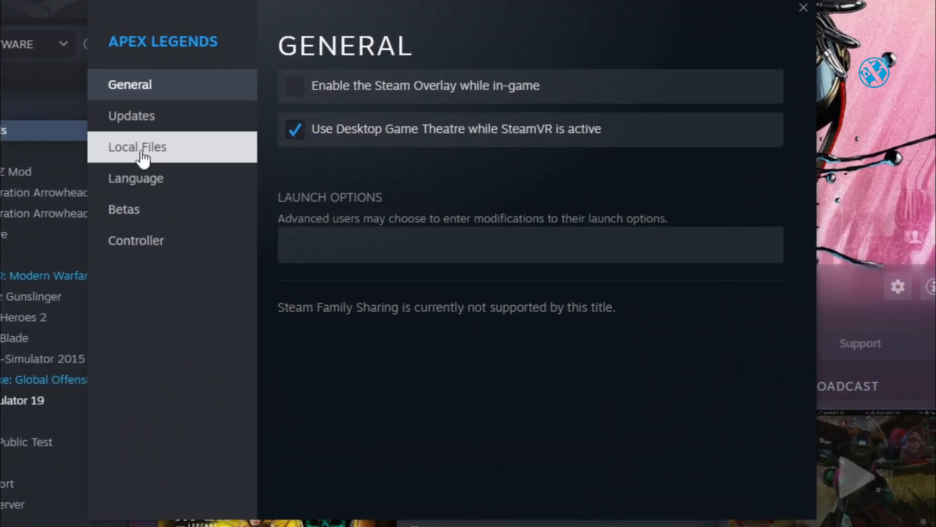
pyautogui.click(137, 147)
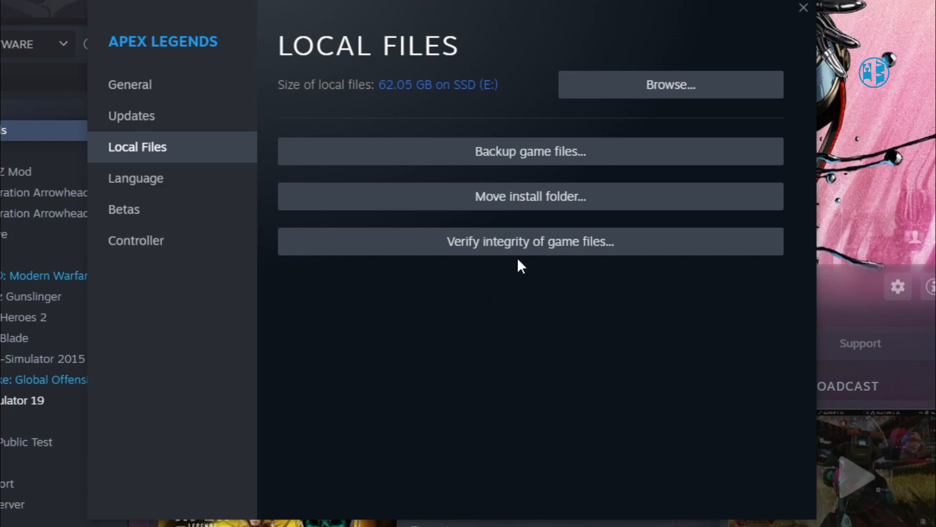
pyautogui.moveTo(515, 251)
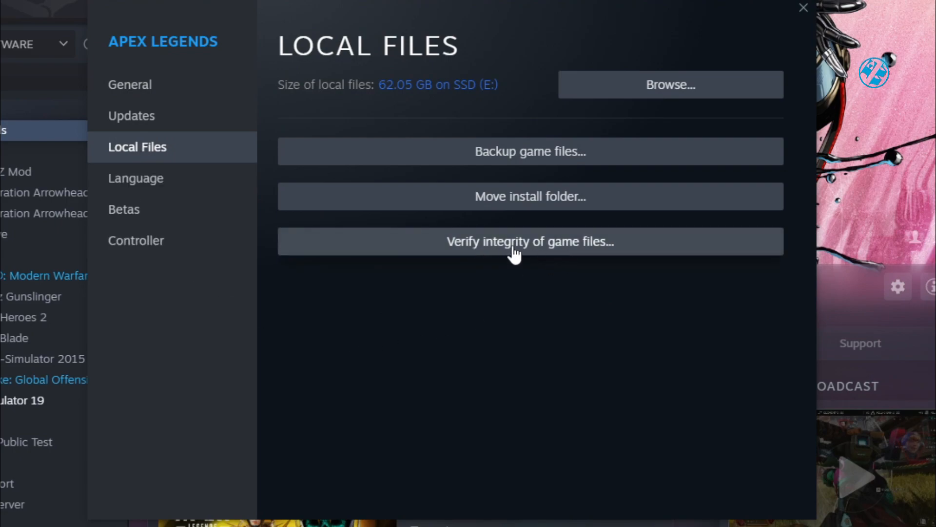
pyautogui.moveTo(510, 285)
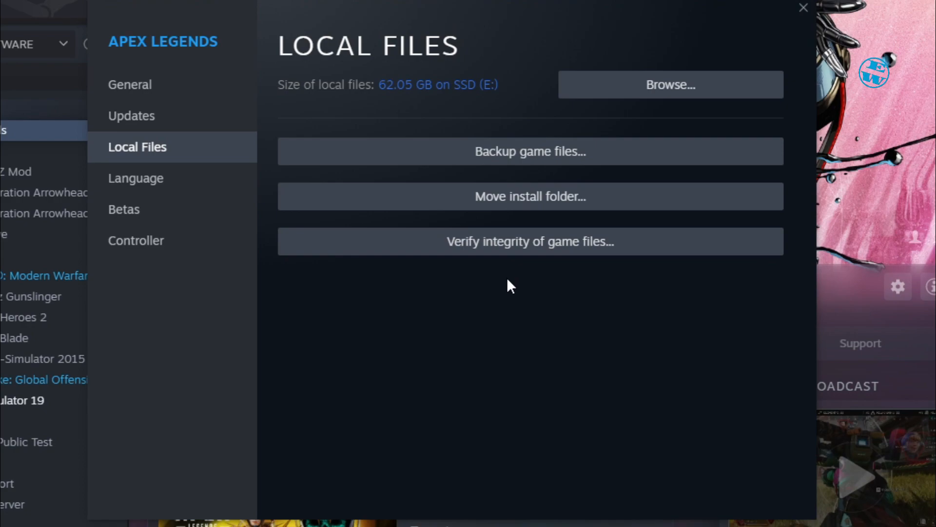
pyautogui.moveTo(524, 277)
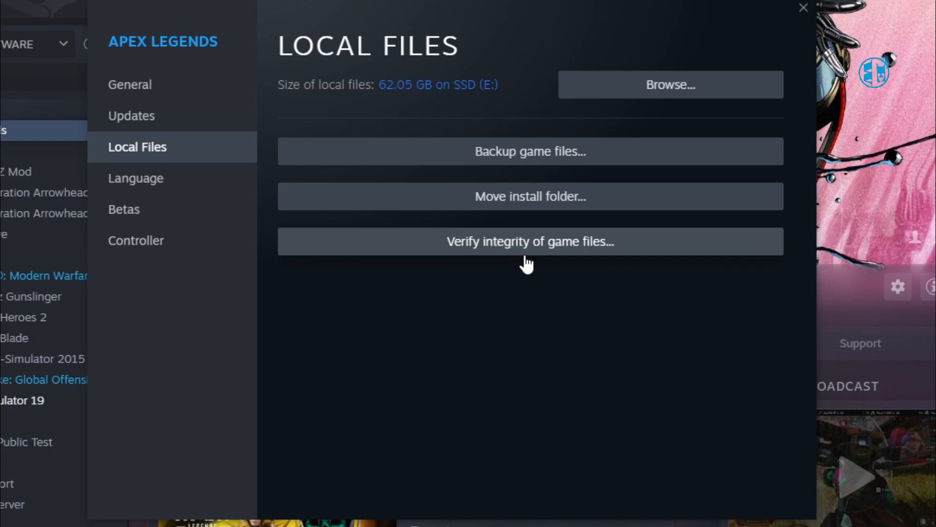
pyautogui.moveTo(543, 354)
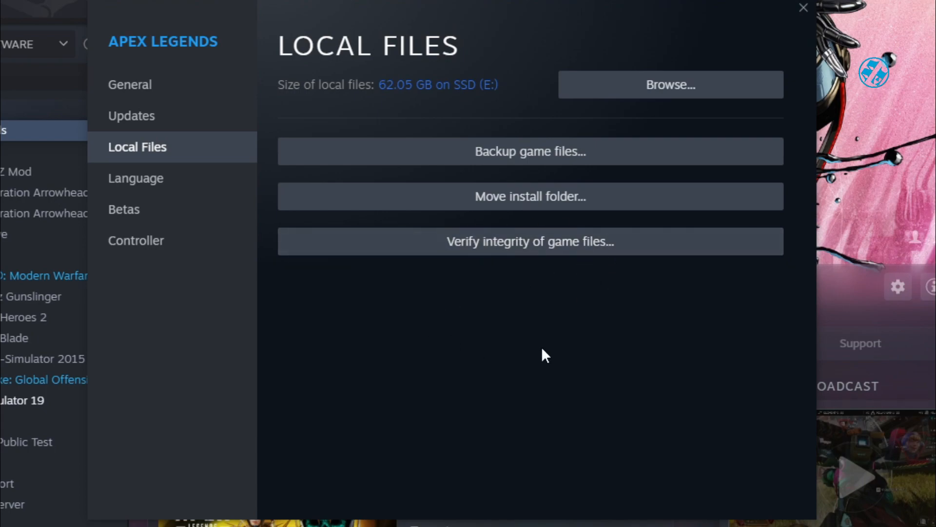
pyautogui.moveTo(500, 340)
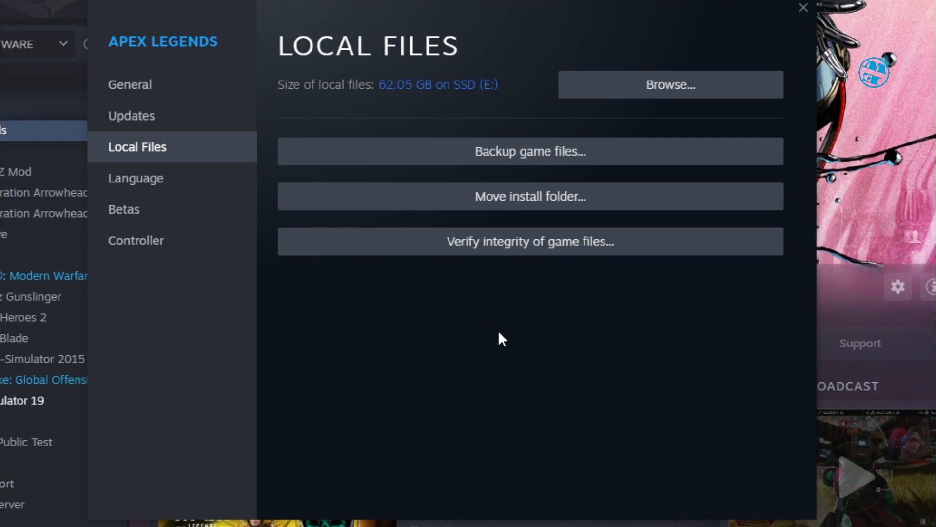
pyautogui.moveTo(537, 366)
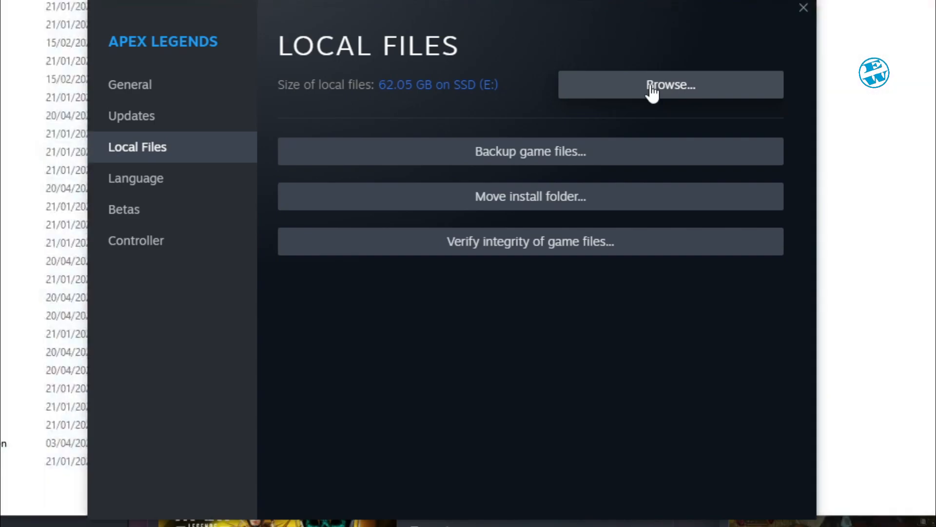
# - Check the r5apex executable's properties in the Apex Legends folder
pyautogui.click(670, 84)
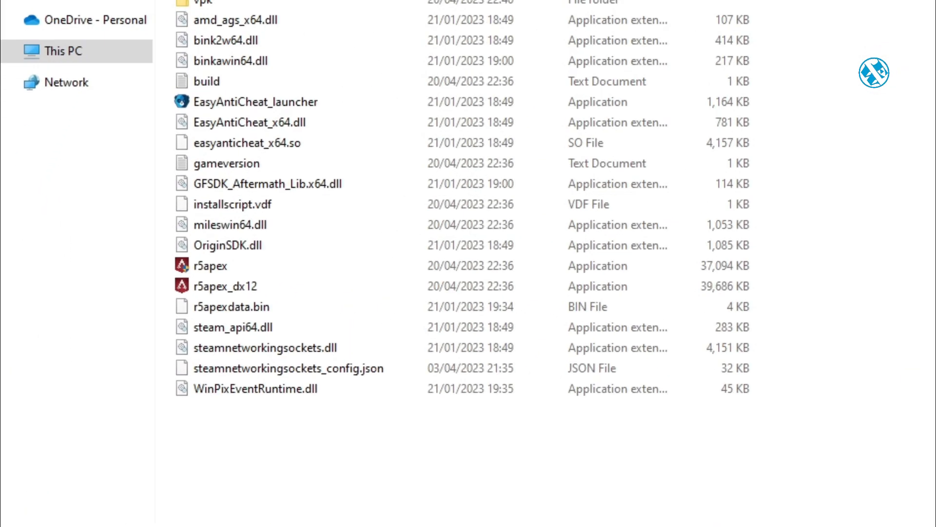
pyautogui.click(210, 266)
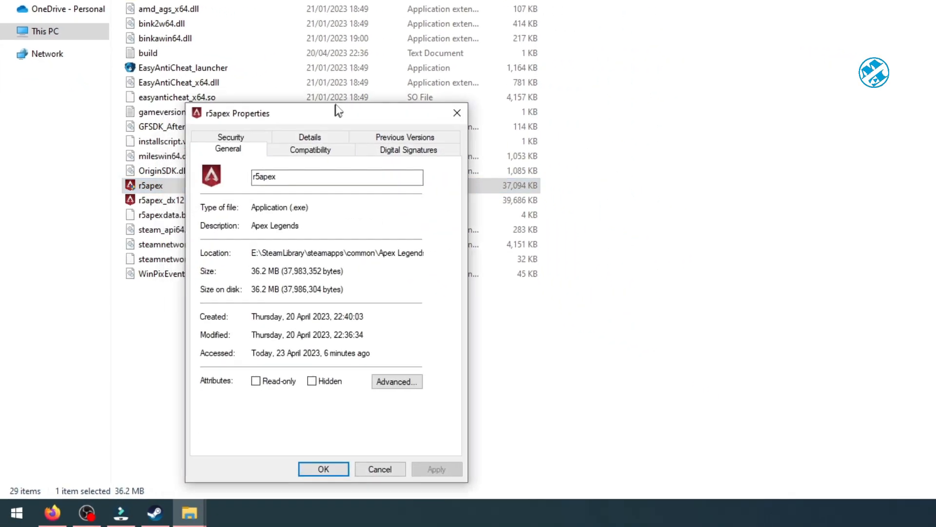
pyautogui.click(310, 149)
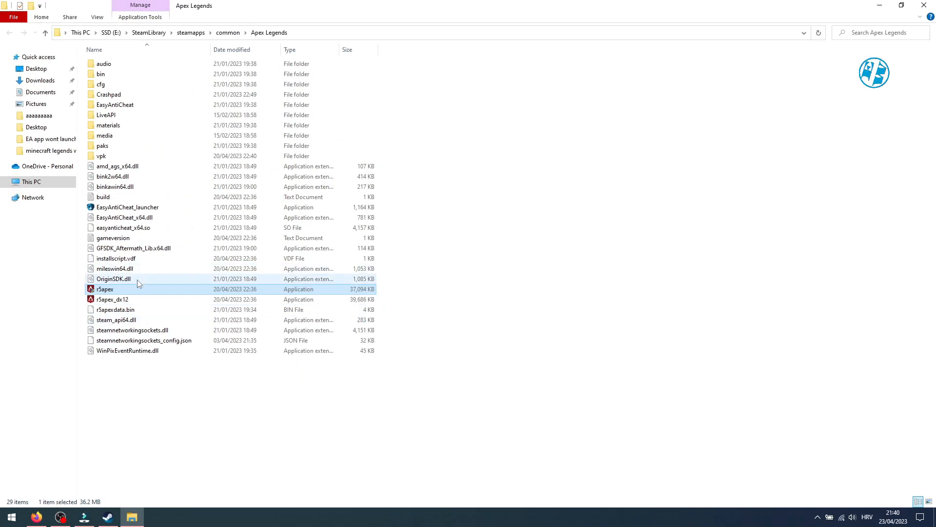
pyautogui.moveTo(239, 180)
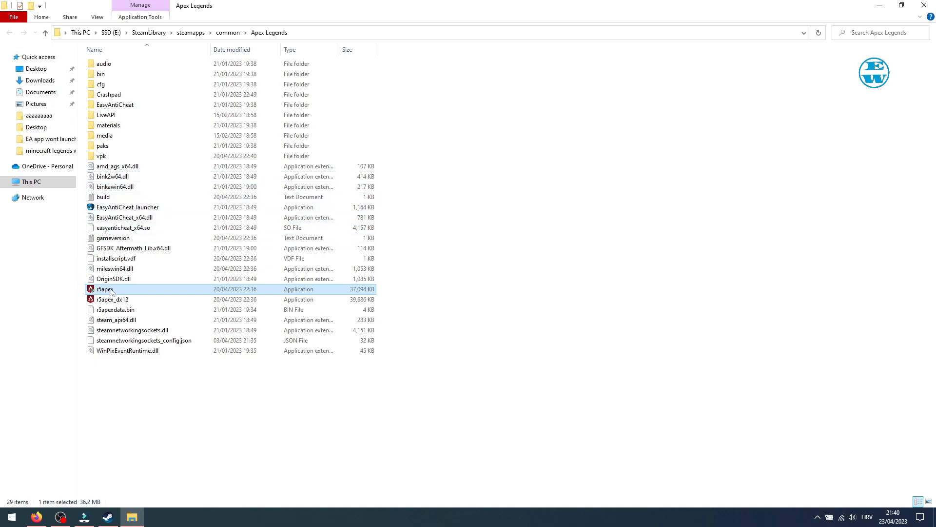
# - Use r5apex's context menu and copy the Apex Legends folder path
pyautogui.rightClick(103, 289)
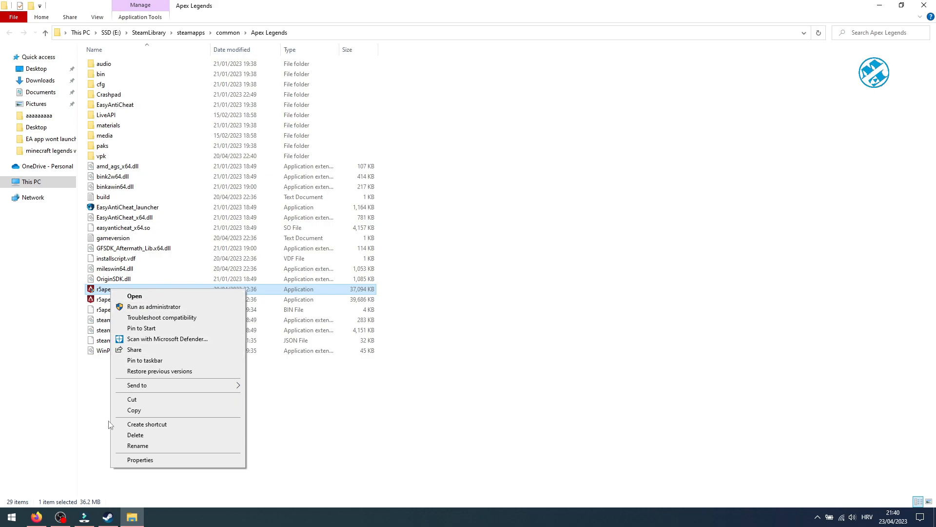
pyautogui.click(140, 460)
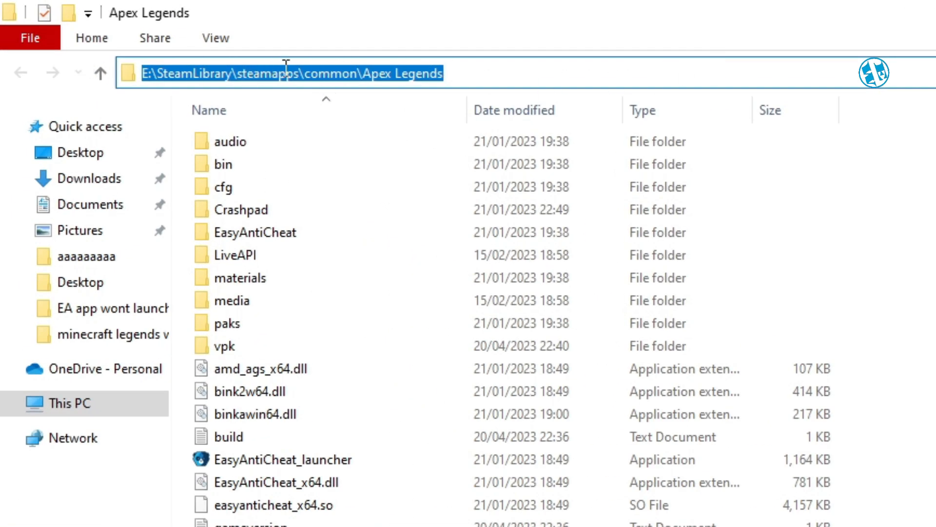
pyautogui.rightClick(283, 72)
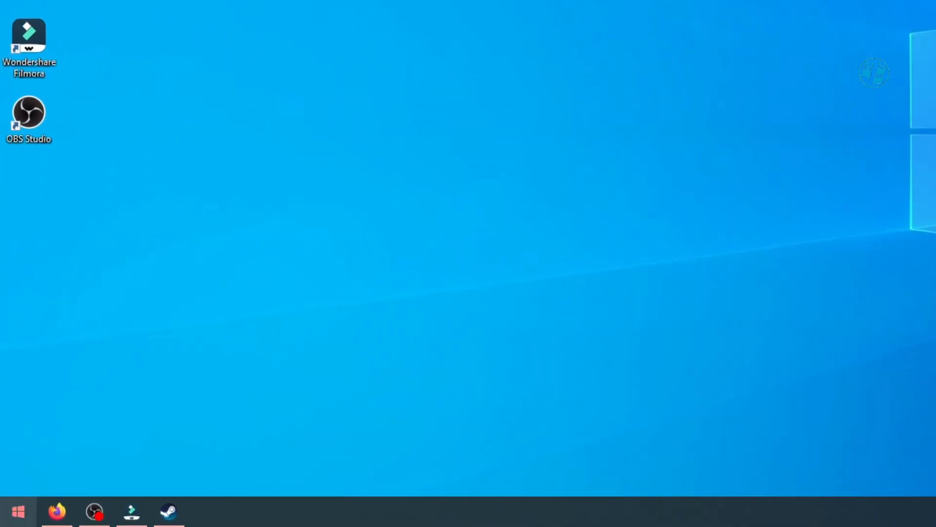
# - Search 'graphics settings' in Start and open the Graphics settings result
pyautogui.write('graphics settings')
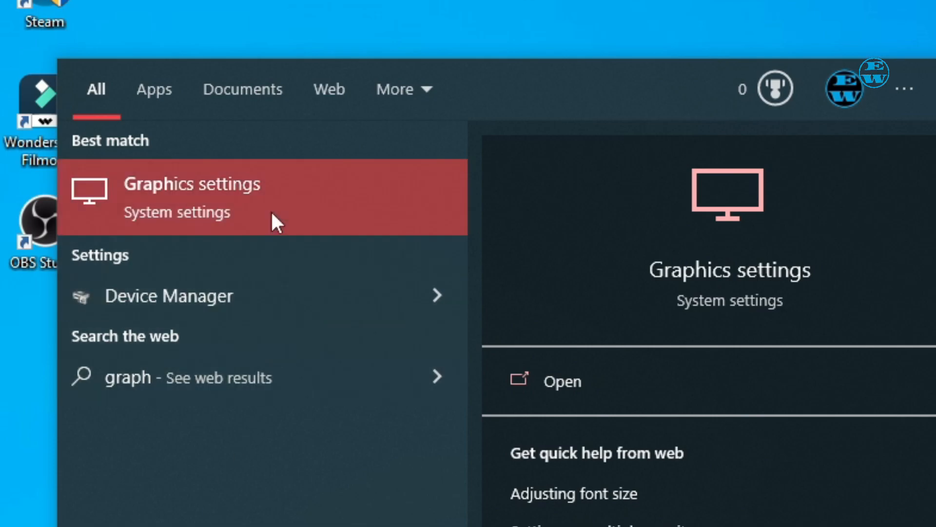
pyautogui.click(191, 197)
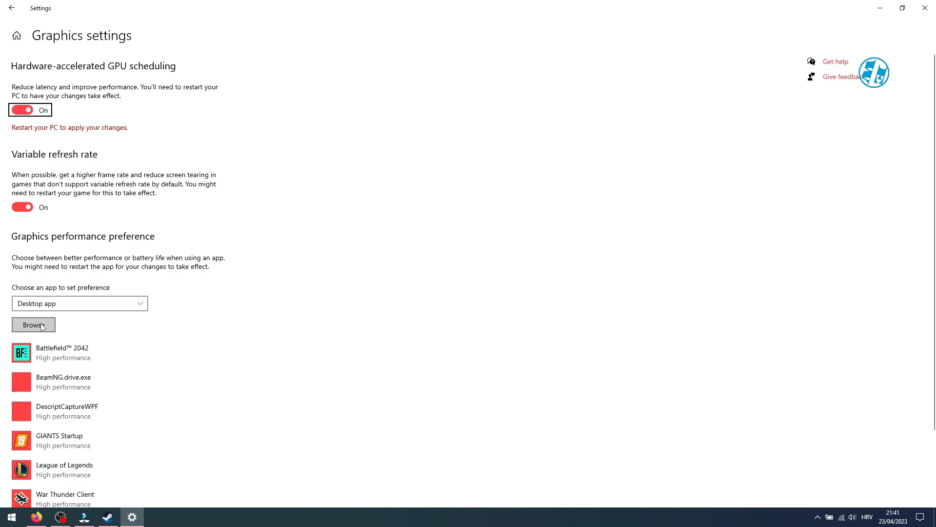
# - Browse to r5apex in the Apex Legends folder and add it
pyautogui.click(32, 324)
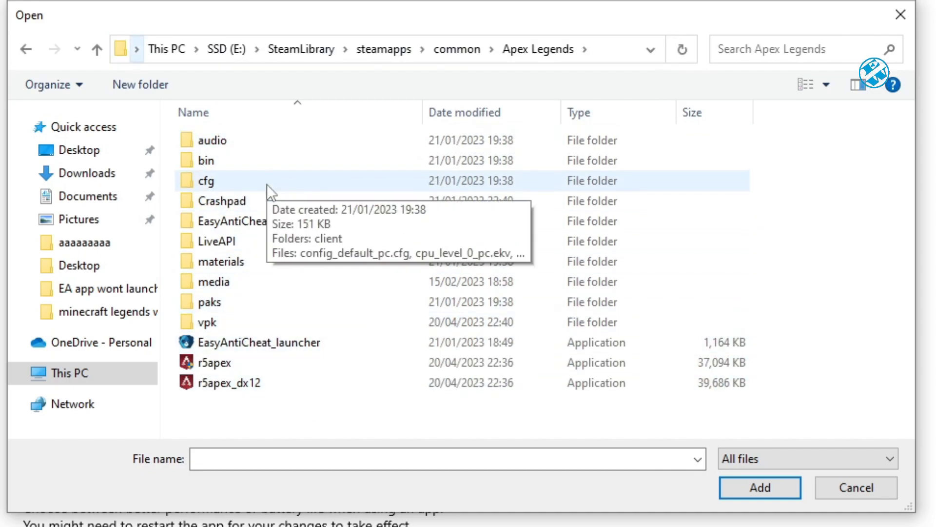
pyautogui.moveTo(215, 362)
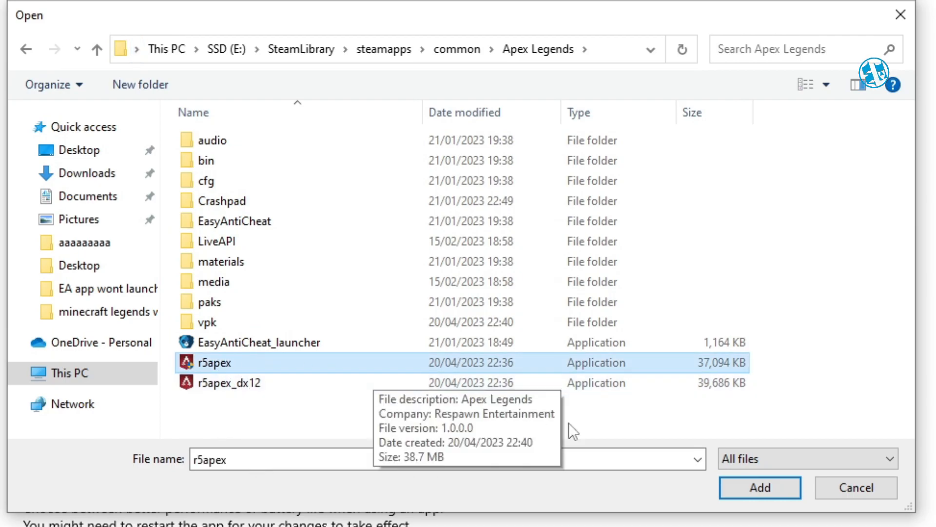
pyautogui.click(760, 487)
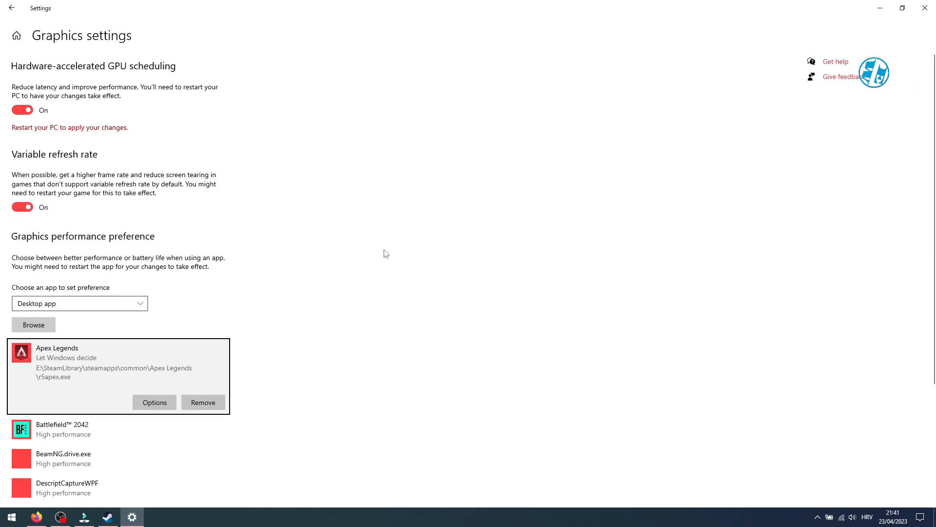
# - Change Apex Legends' graphics option to High performance and save
pyautogui.scroll(-3)
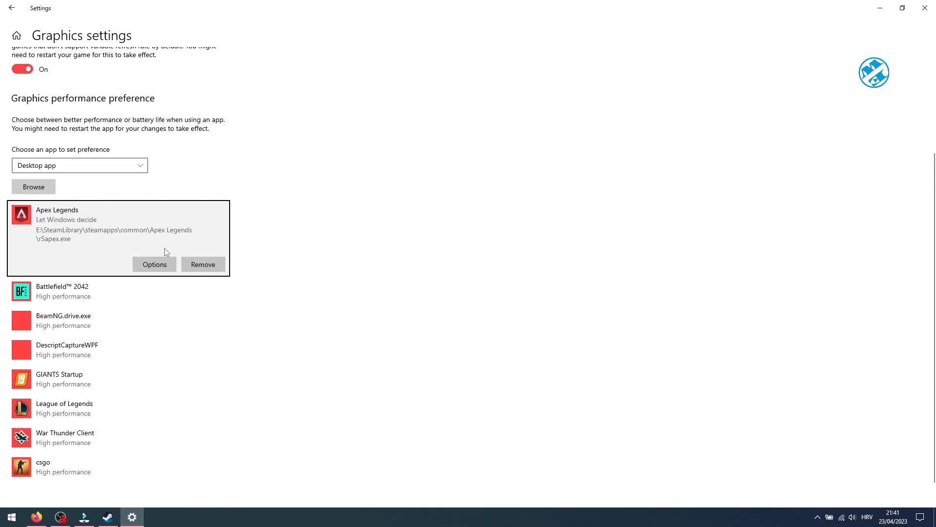
pyautogui.click(154, 264)
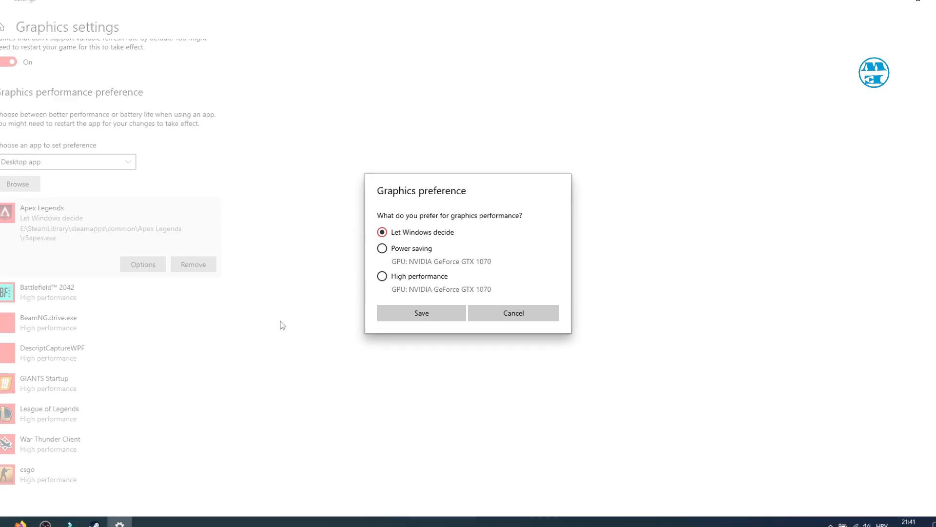
pyautogui.click(382, 276)
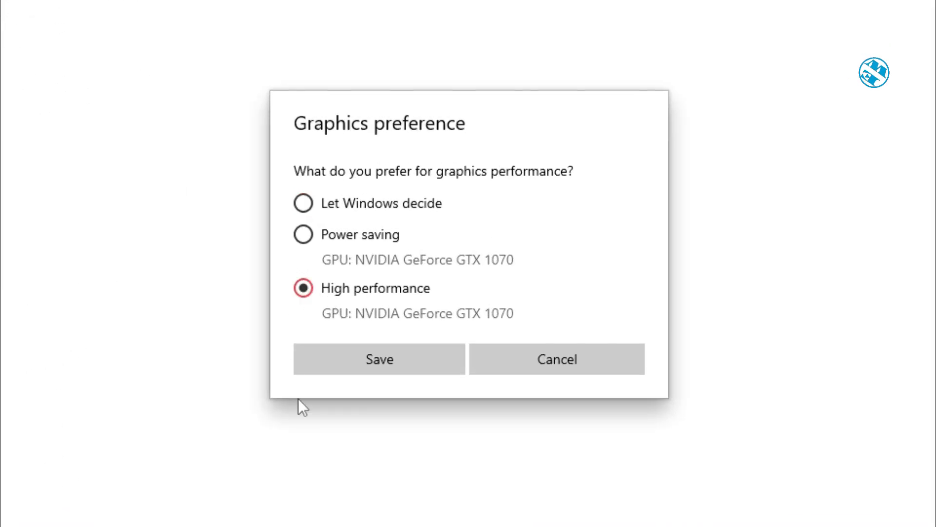
pyautogui.click(378, 358)
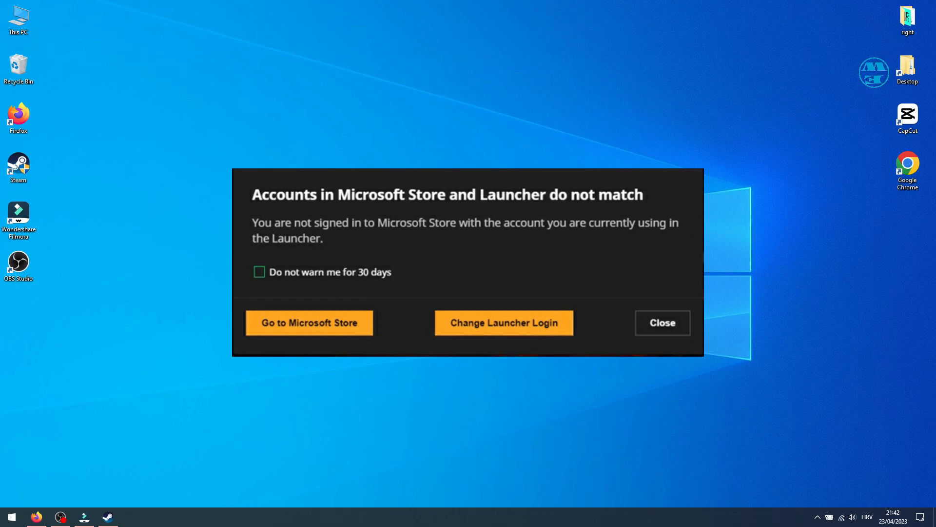
# - Close the account-mismatch warning and exit a background app from its tray menu
pyautogui.click(662, 322)
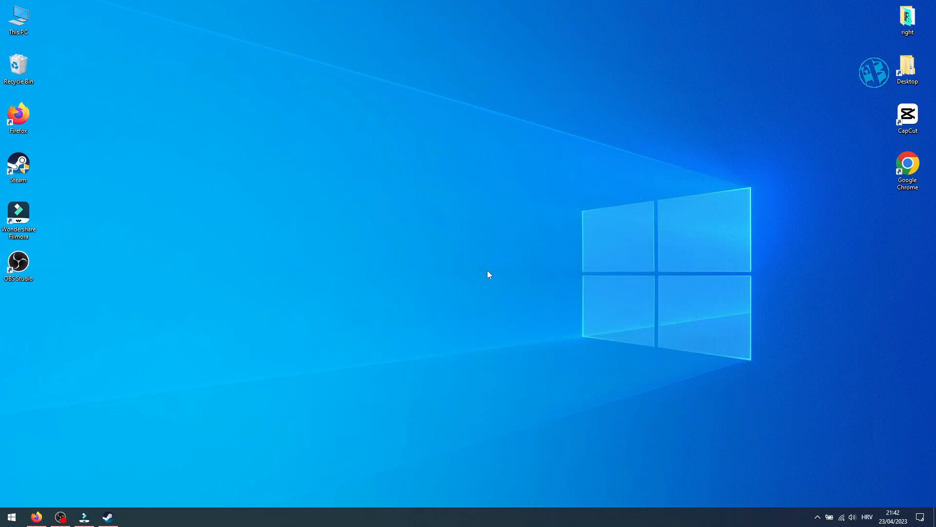
pyautogui.moveTo(428, 284)
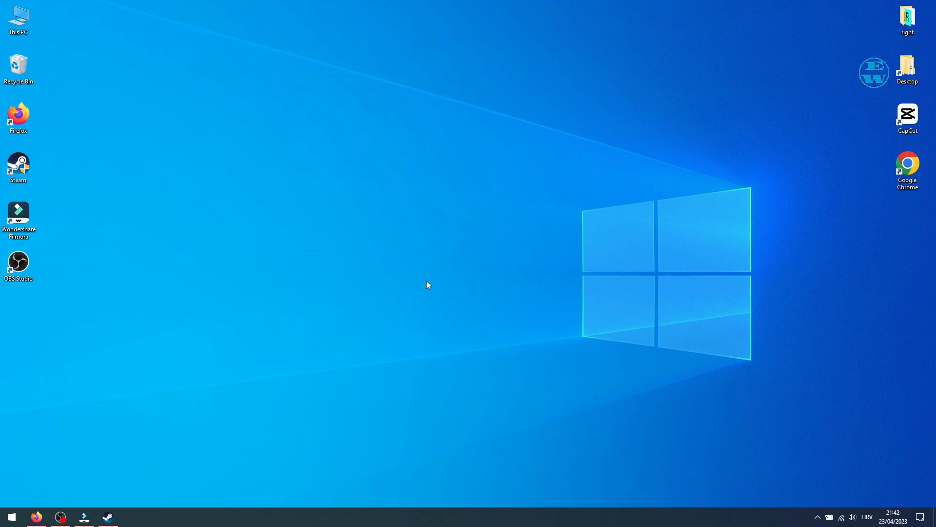
pyautogui.moveTo(455, 303)
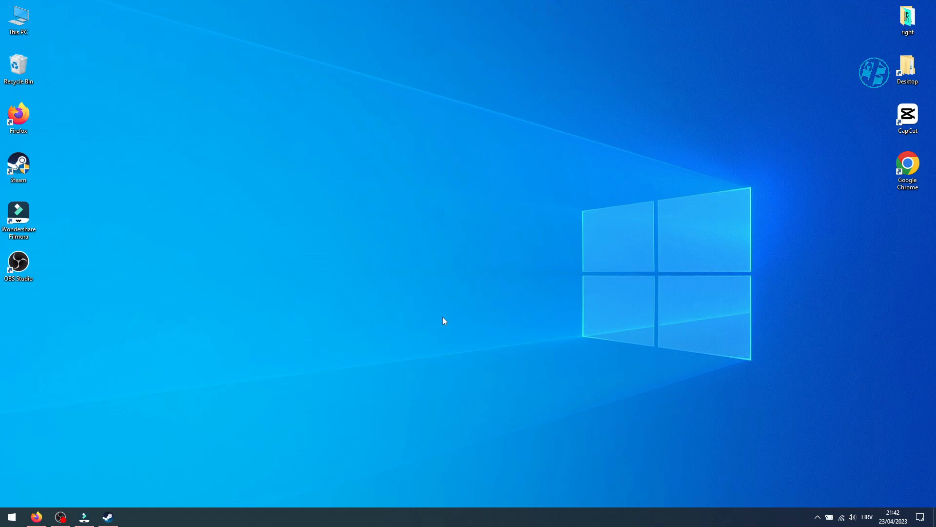
pyautogui.moveTo(357, 343)
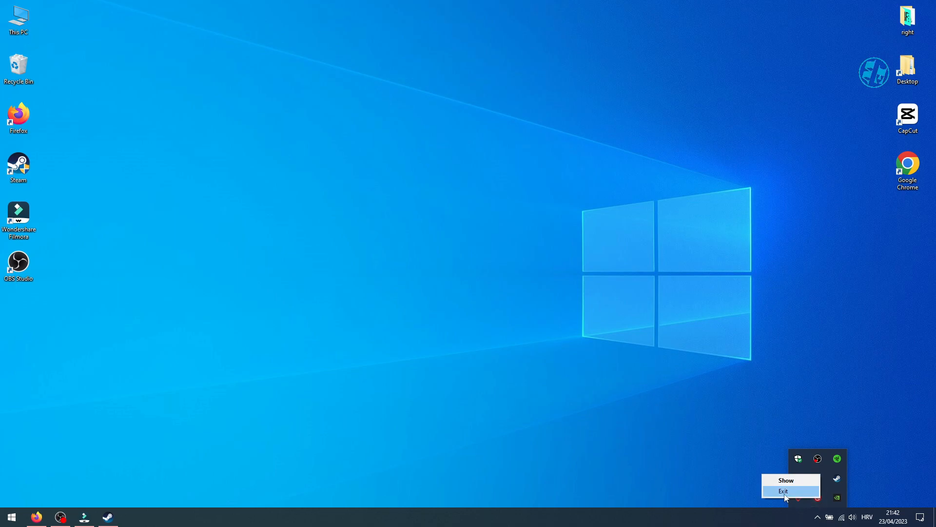
pyautogui.click(782, 490)
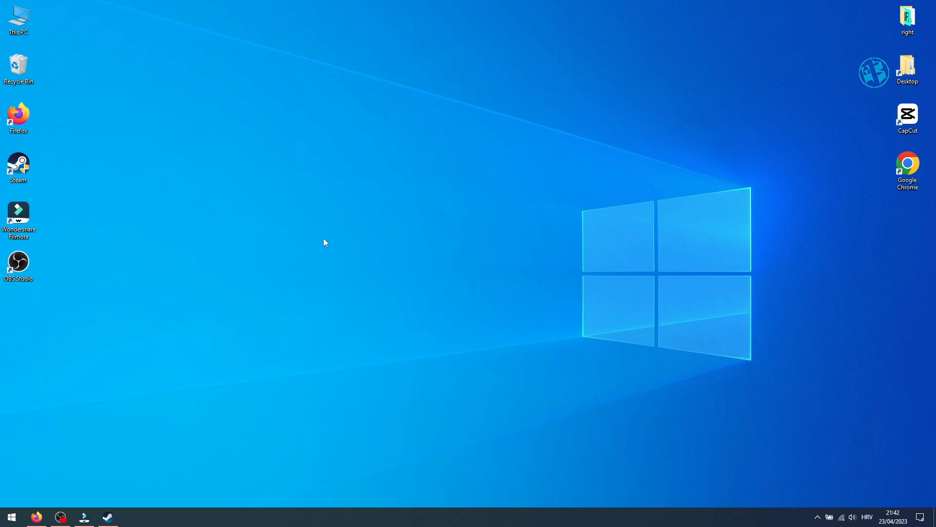
pyautogui.moveTo(482, 331)
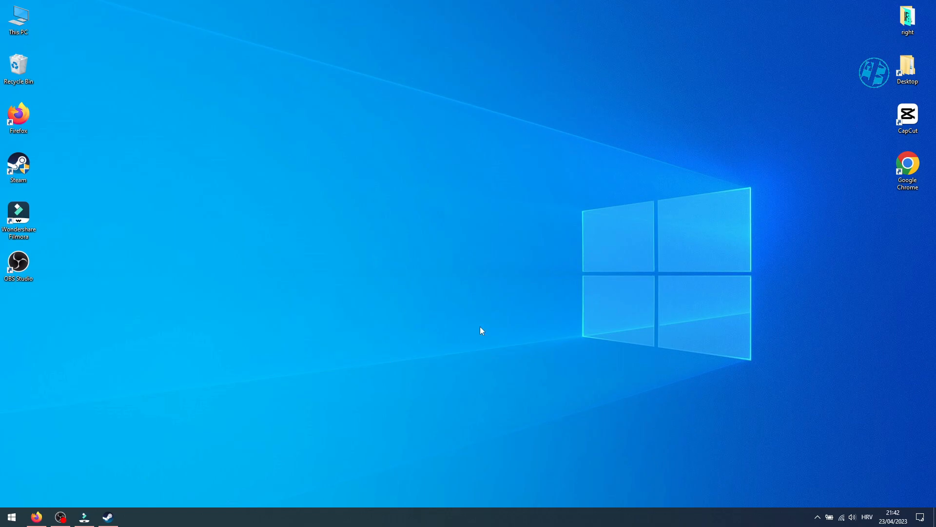
pyautogui.moveTo(366, 261)
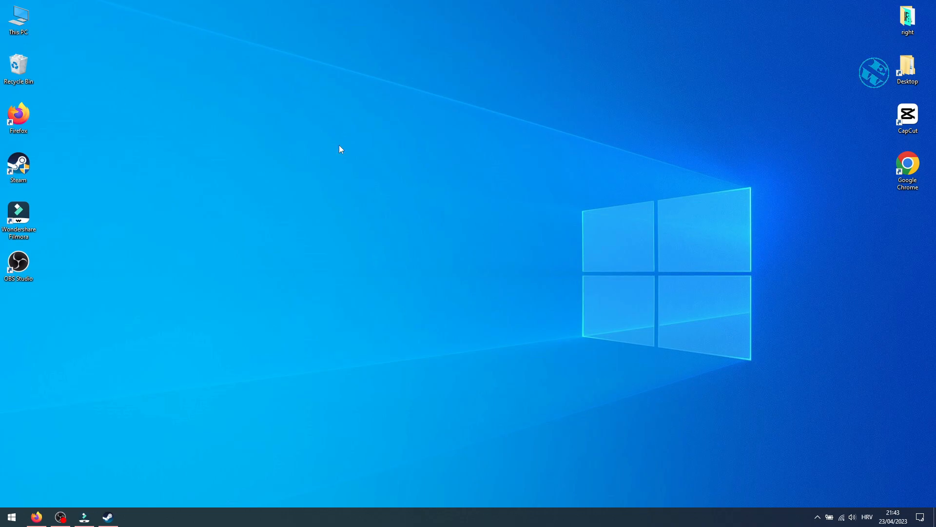
pyautogui.doubleClick(18, 18)
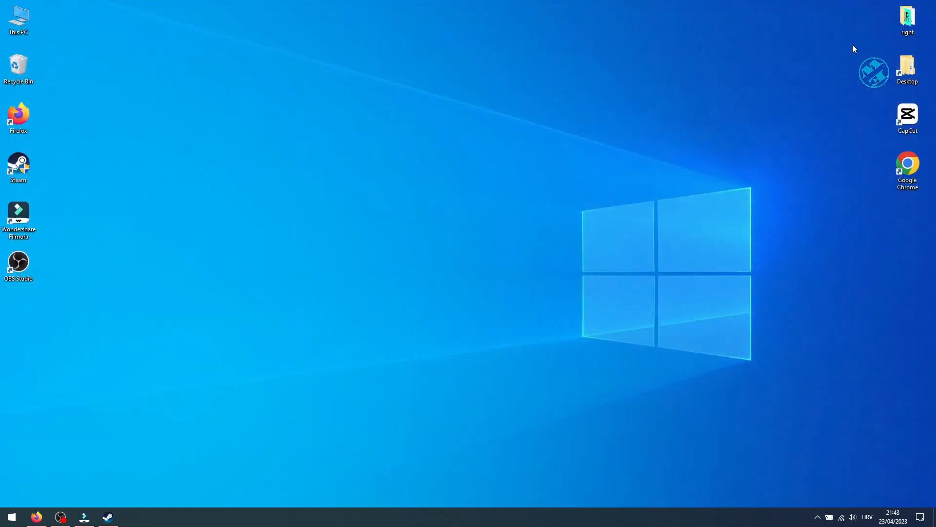
pyautogui.moveTo(409, 202)
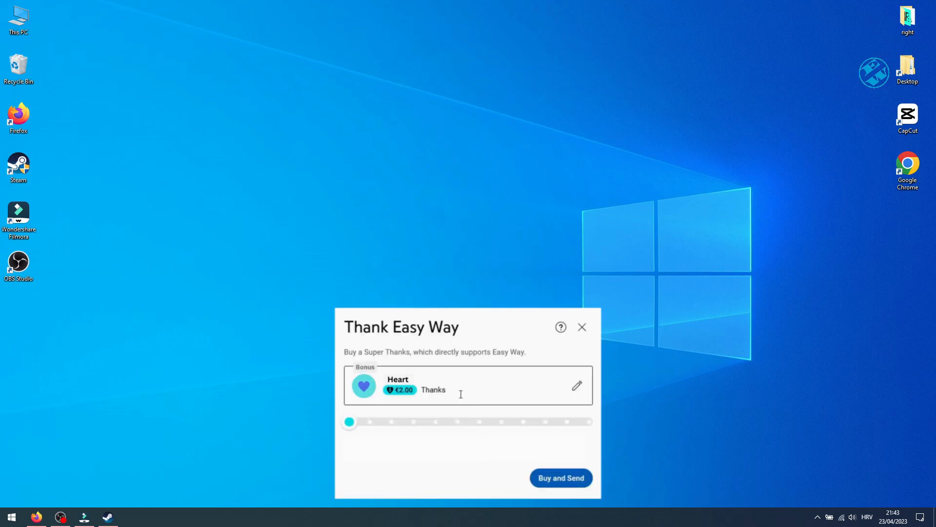
pyautogui.write(',it')
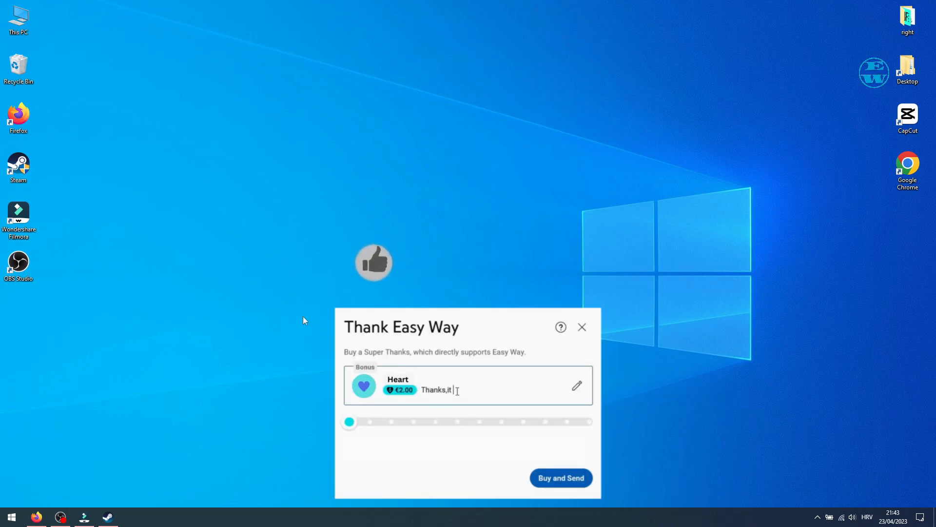